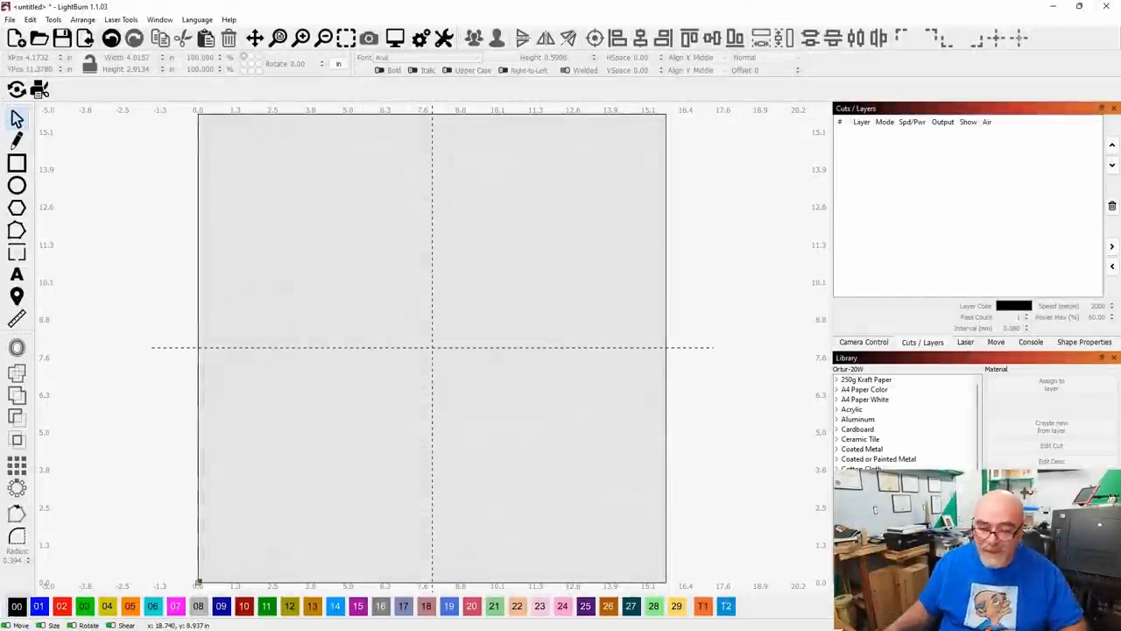
{"action": "mouse_move", "coordinate": [561, 315]}
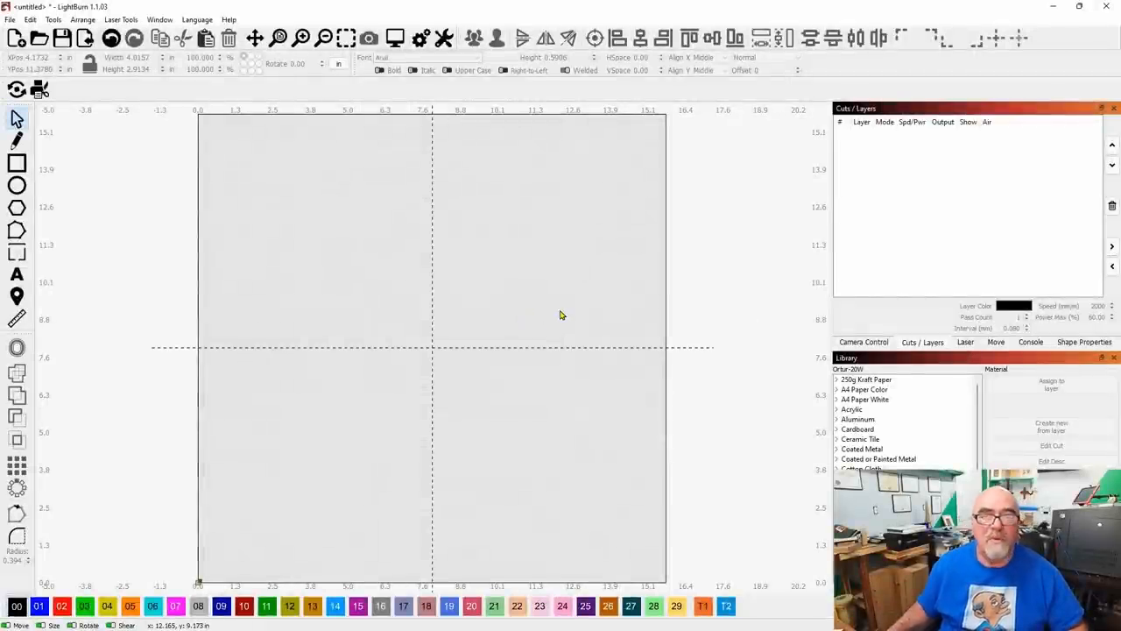
{"action": "mouse_move", "coordinate": [498, 301]}
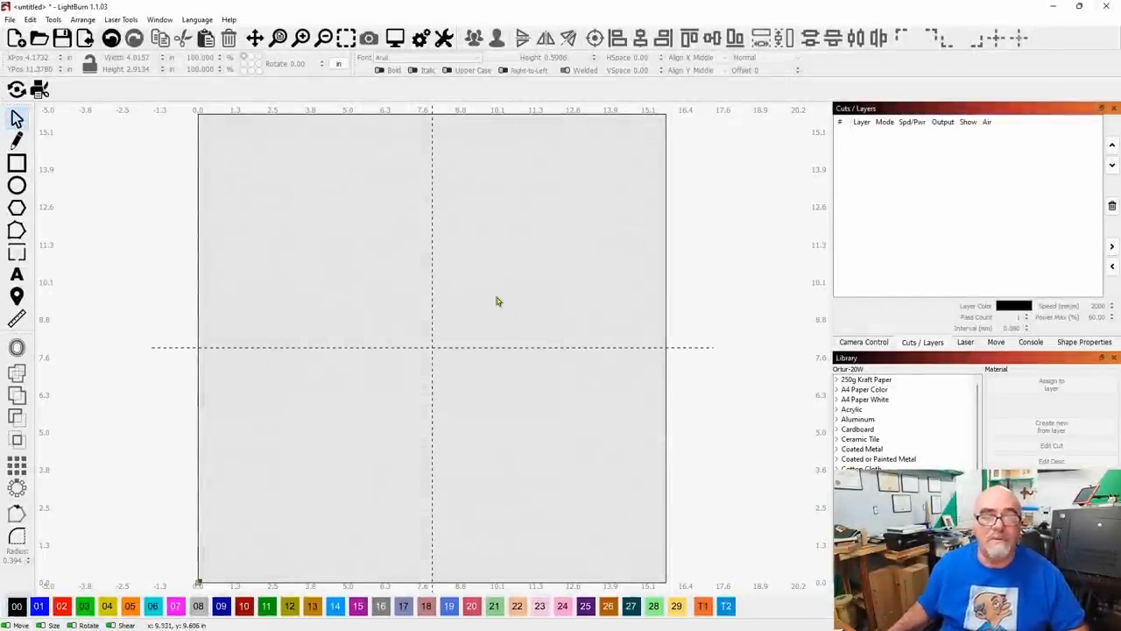
{"action": "mouse_move", "coordinate": [633, 357]}
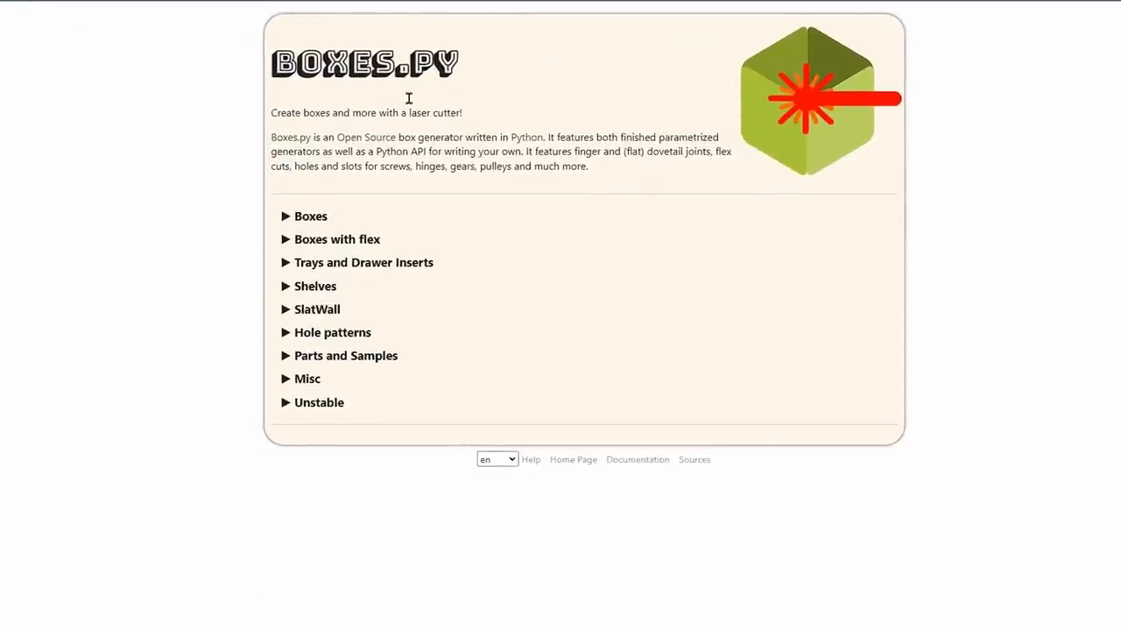
{"action": "mouse_move", "coordinate": [253, 91]}
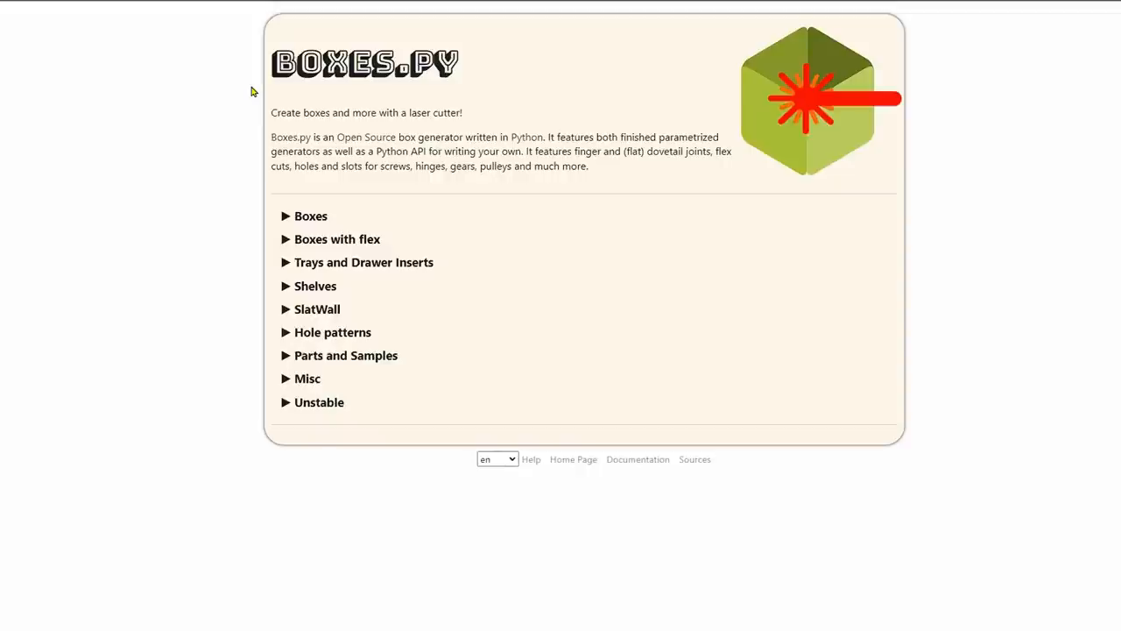
{"action": "mouse_move", "coordinate": [449, 205]}
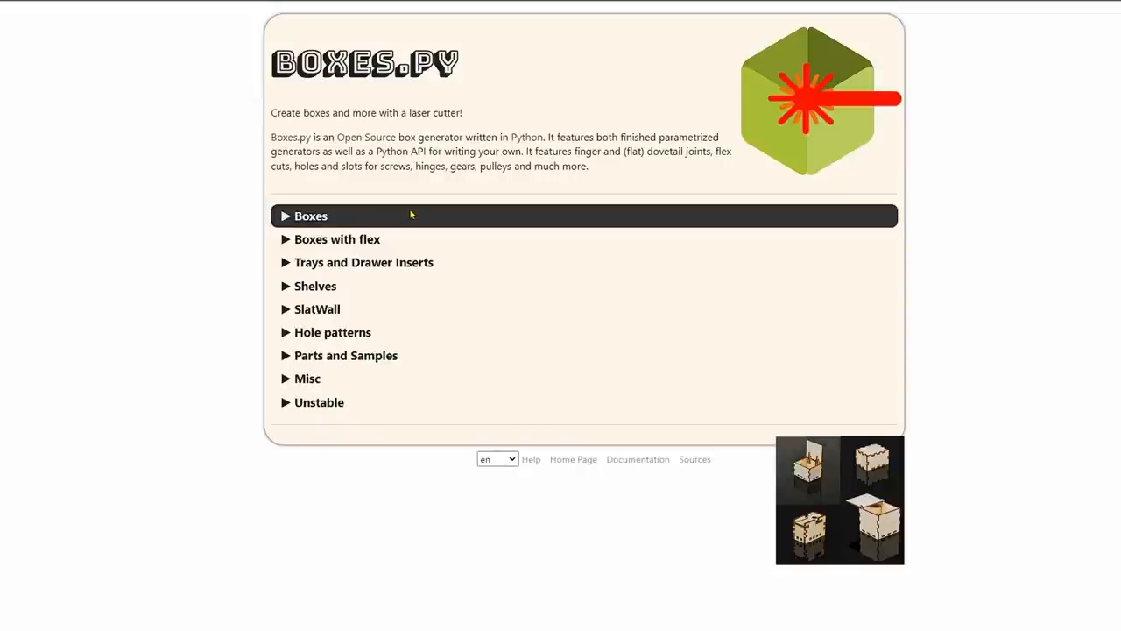
{"action": "mouse_move", "coordinate": [344, 217]}
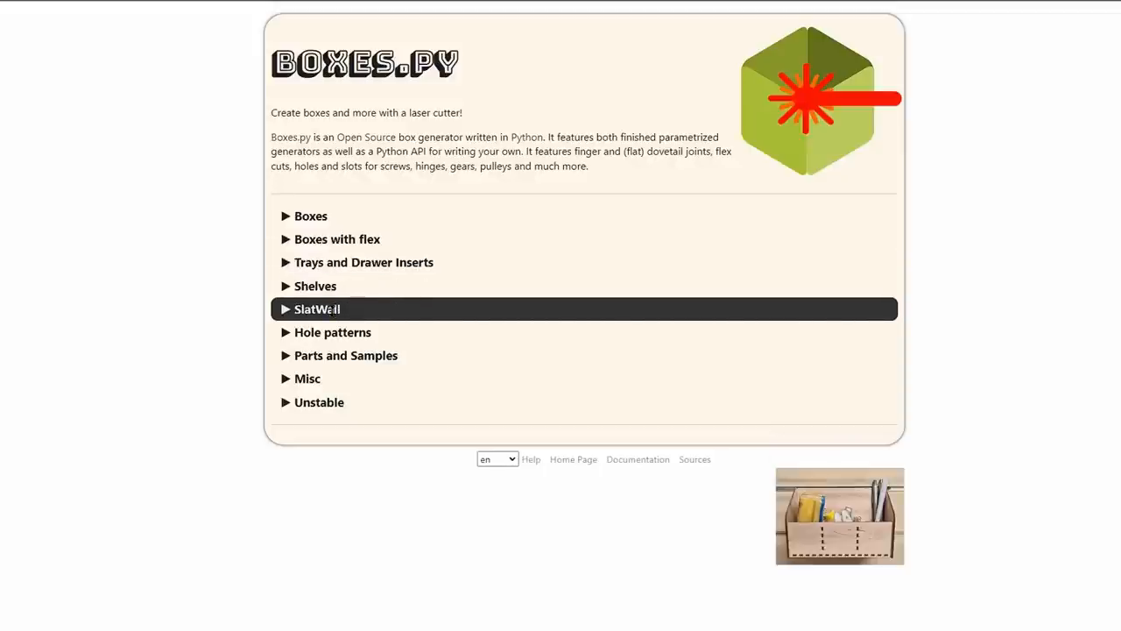
{"action": "mouse_move", "coordinate": [332, 333]}
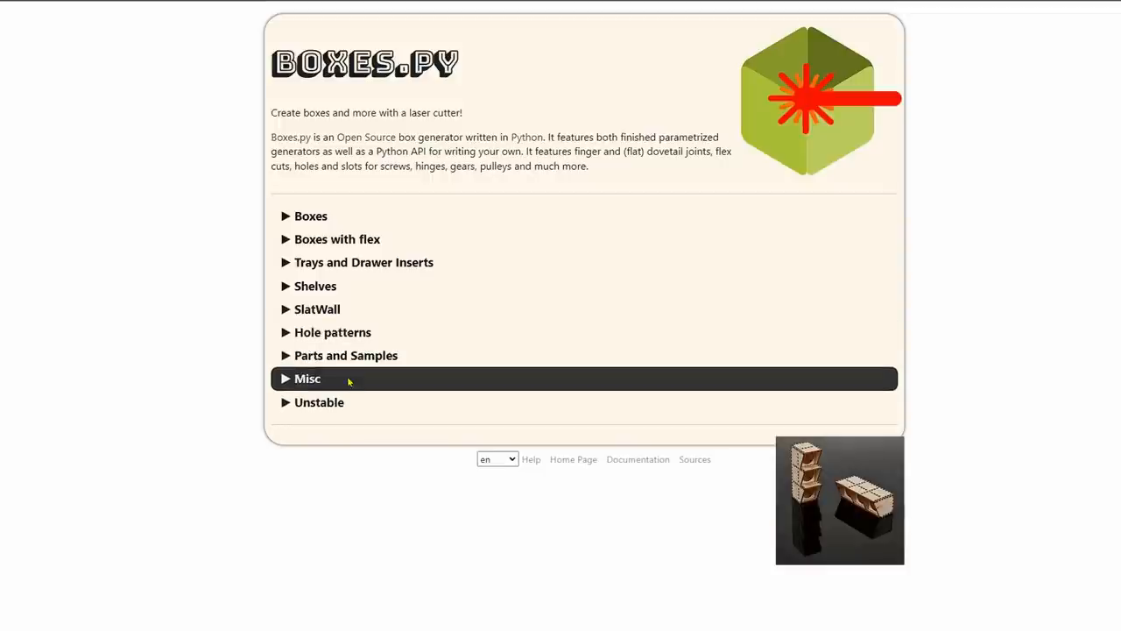
{"action": "mouse_move", "coordinate": [350, 401]}
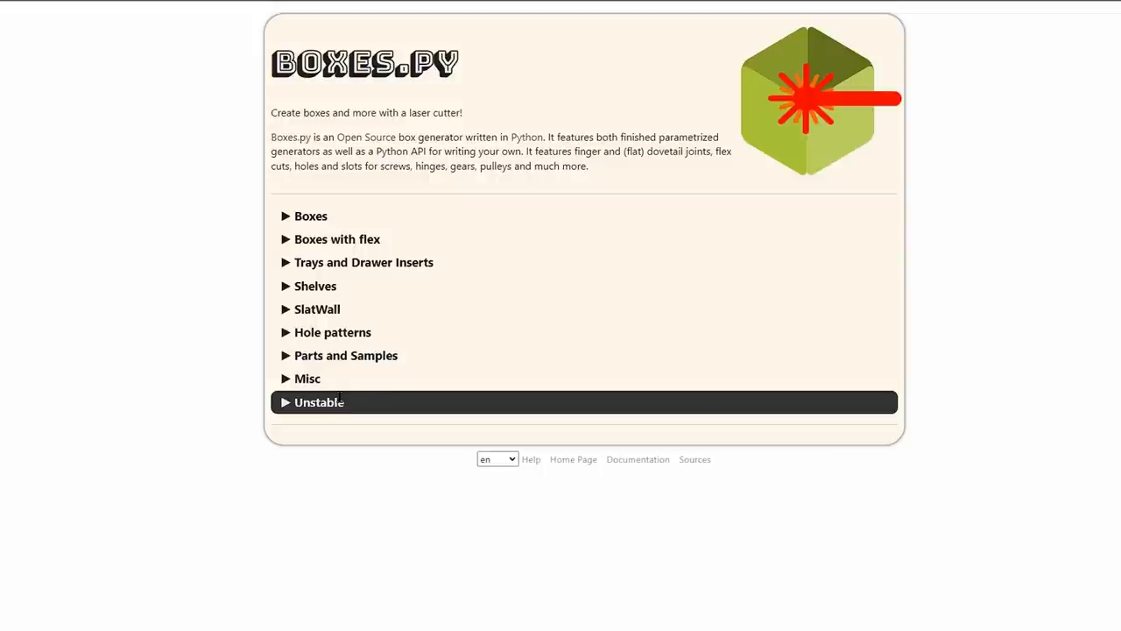
{"action": "mouse_move", "coordinate": [412, 403]}
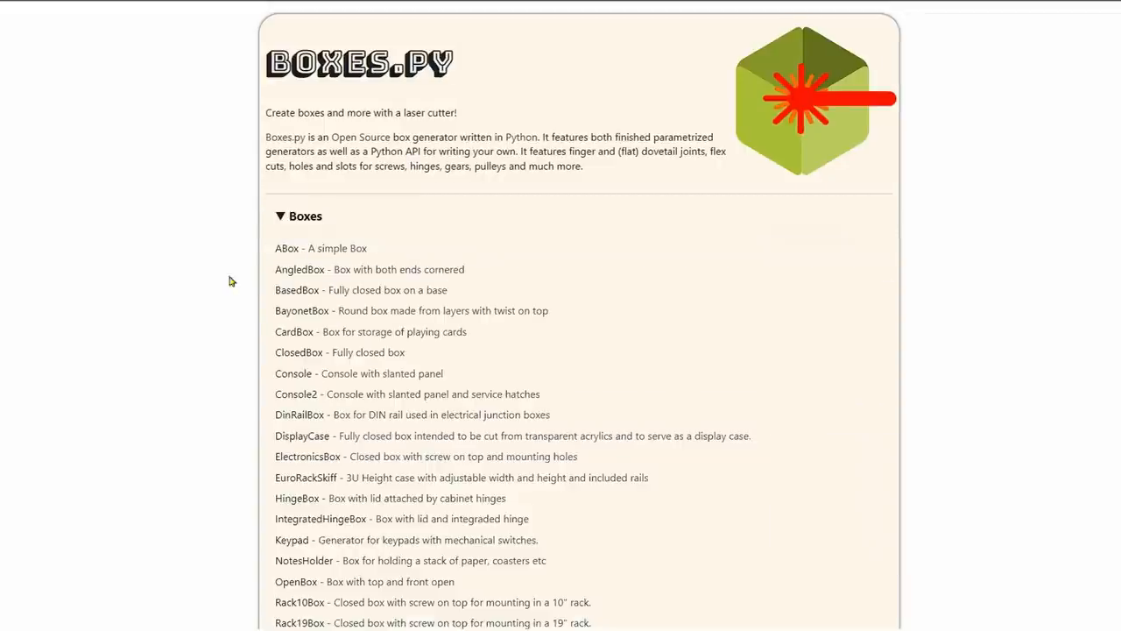
Scroll the closed-boxes list and choose the NotesHolder generator
{"action": "scroll", "scroll_direction": "down", "scroll_amount": 3}
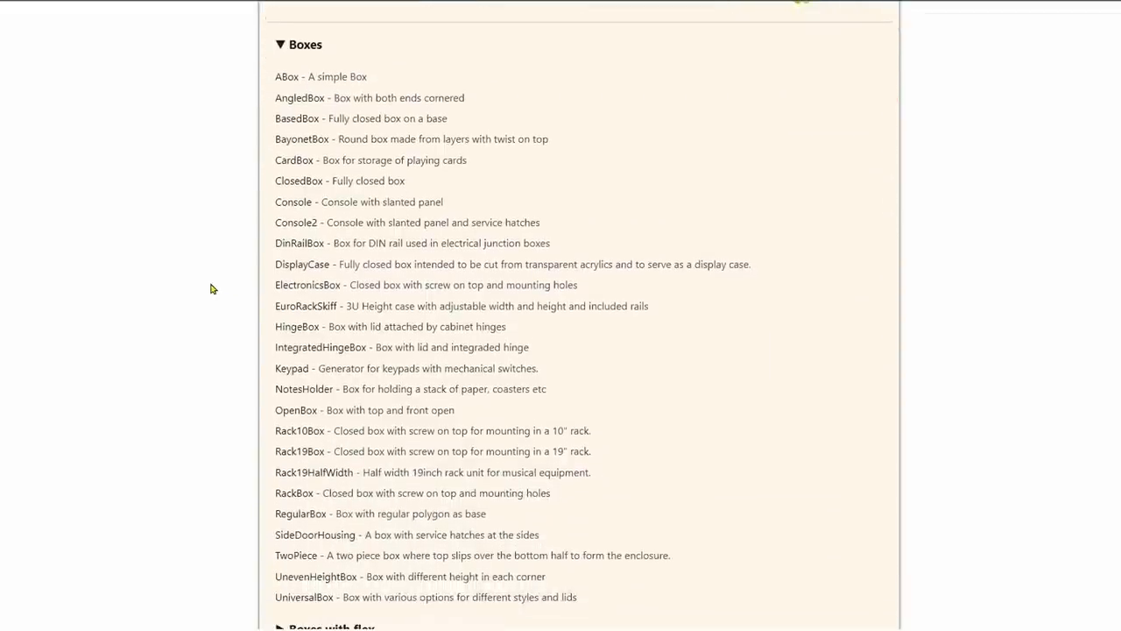
{"action": "mouse_move", "coordinate": [219, 264]}
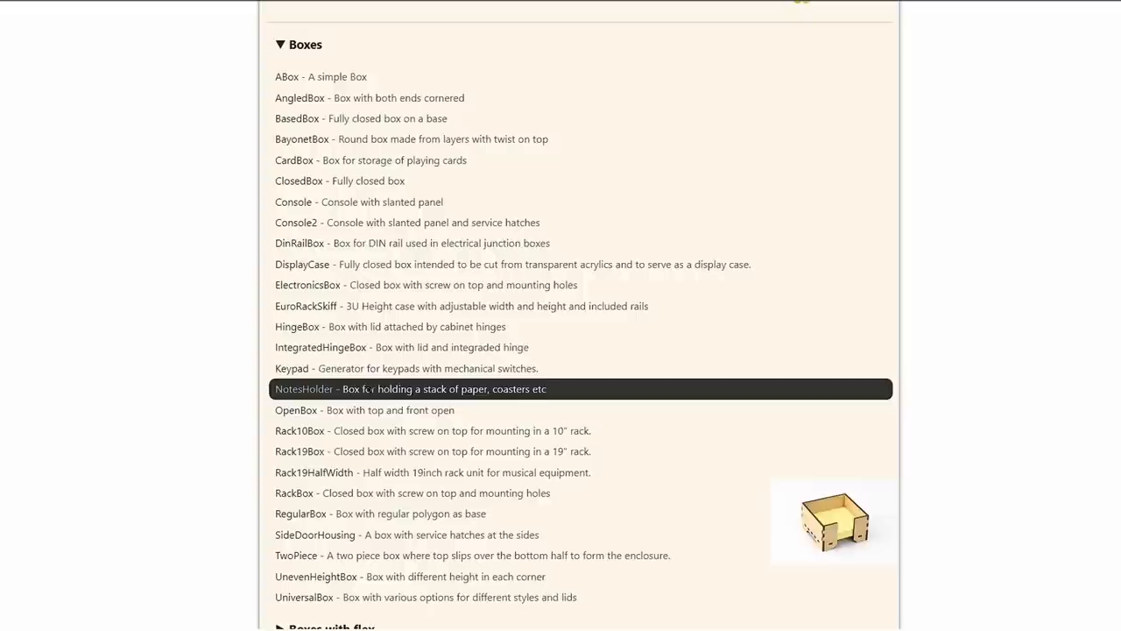
{"action": "mouse_move", "coordinate": [306, 392]}
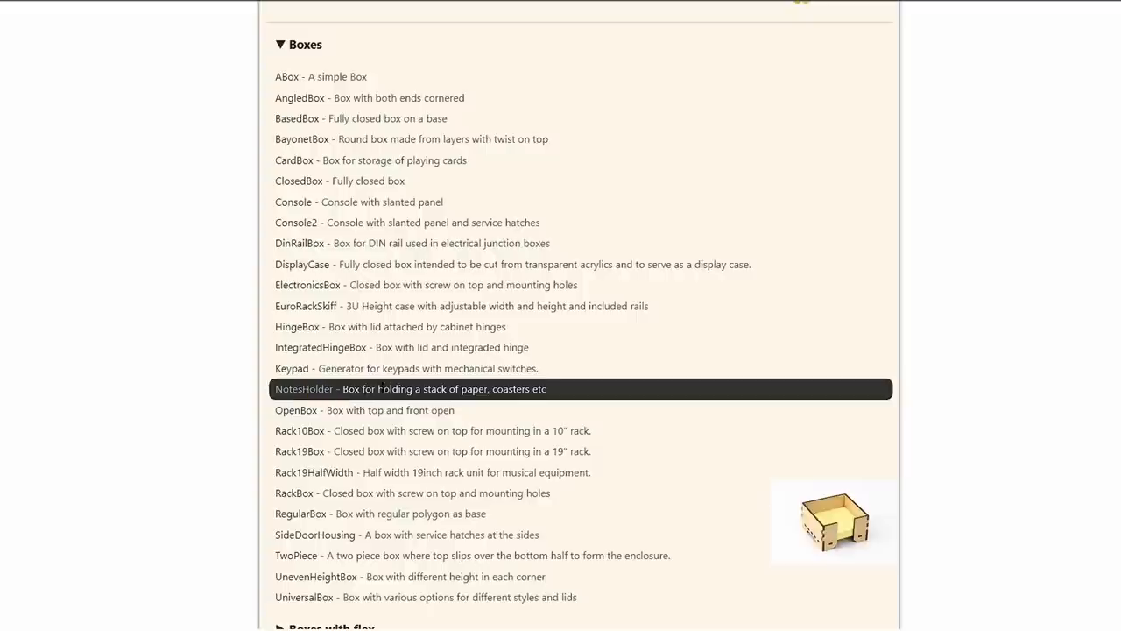
{"action": "left_click", "coordinate": [305, 389]}
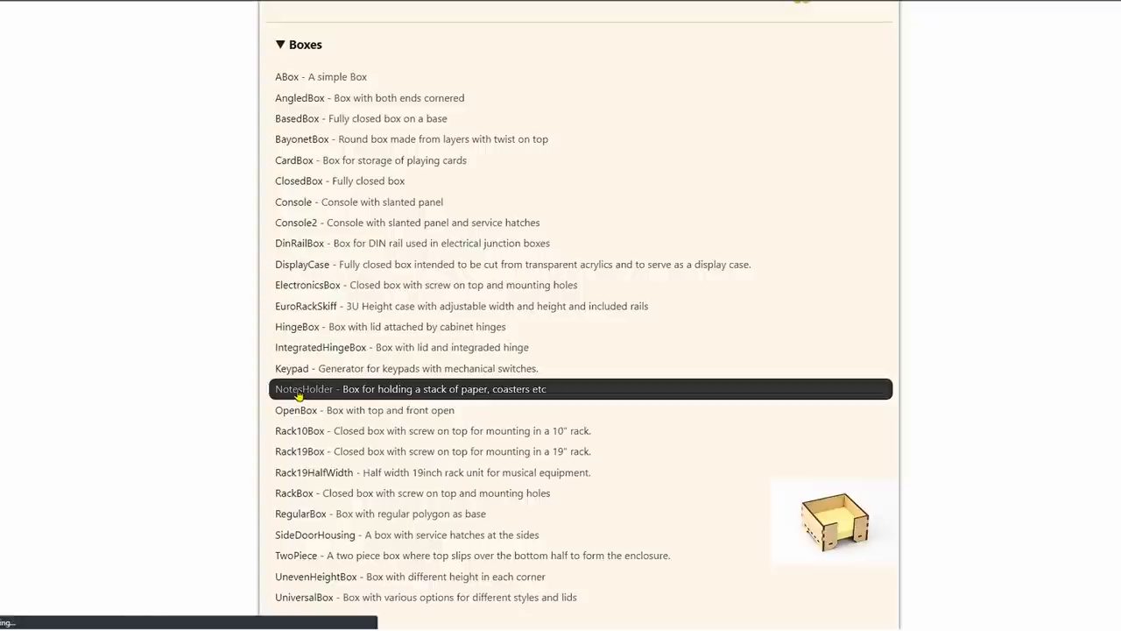
Set inner height h to 40 mm and keep the Stackable bottom edge with finger joint holes
{"action": "left_click", "coordinate": [305, 389]}
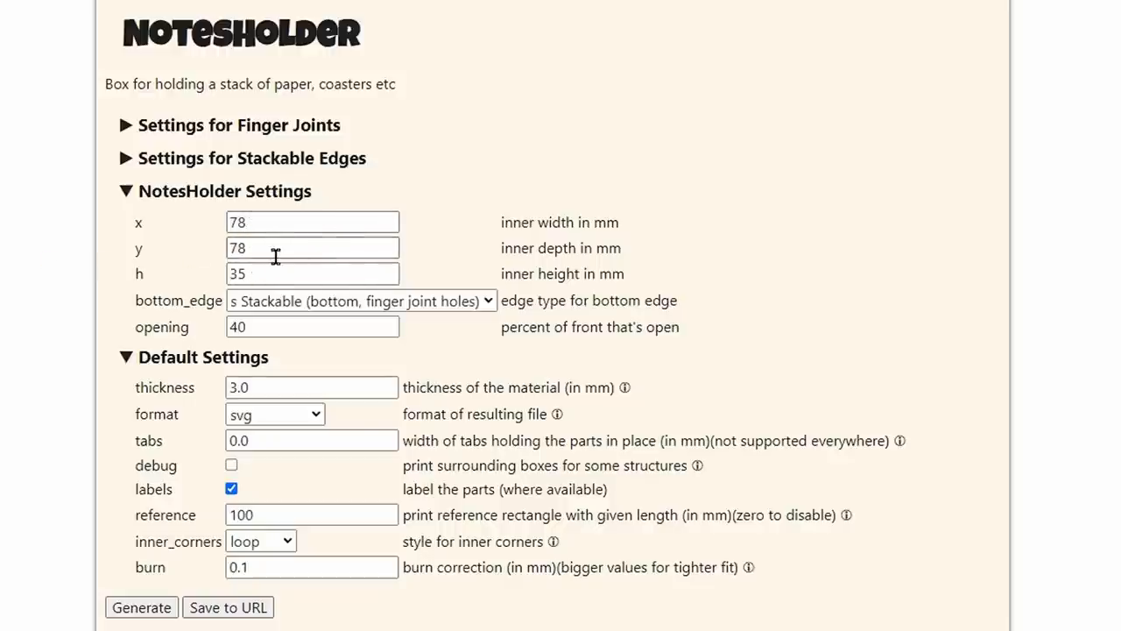
{"action": "mouse_move", "coordinate": [161, 282]}
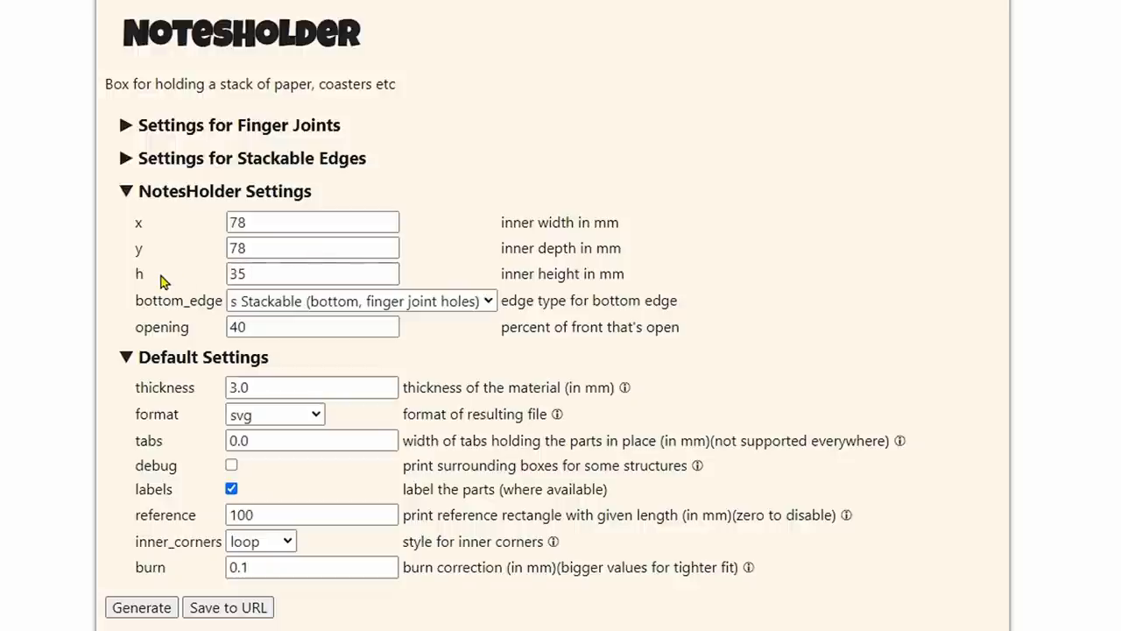
{"action": "mouse_move", "coordinate": [54, 281]}
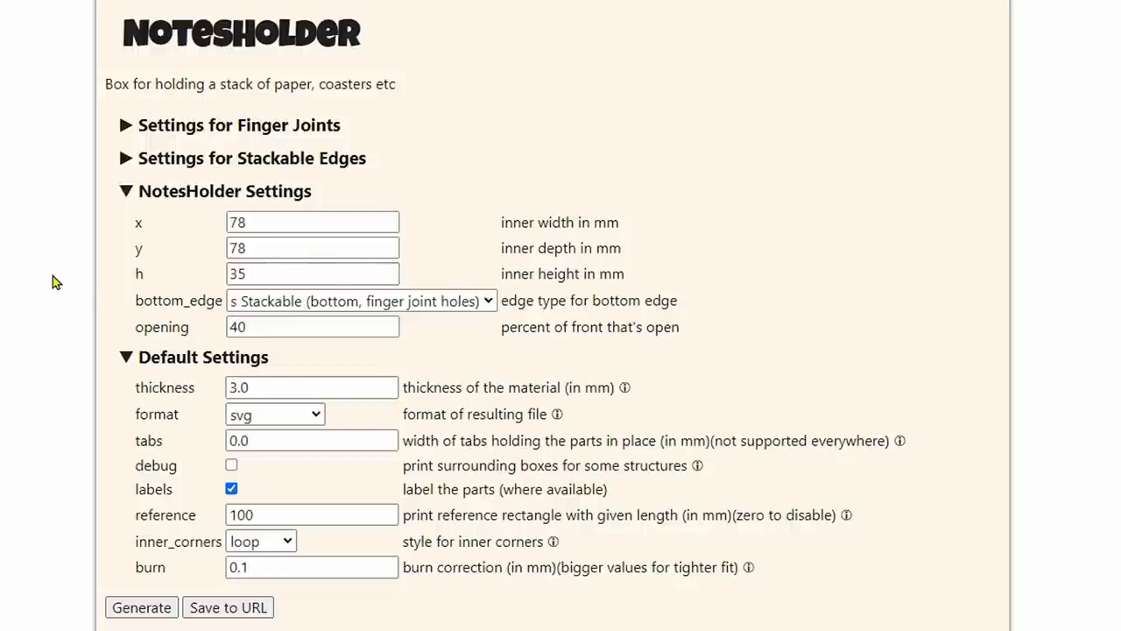
{"action": "triple_click", "coordinate": [312, 273]}
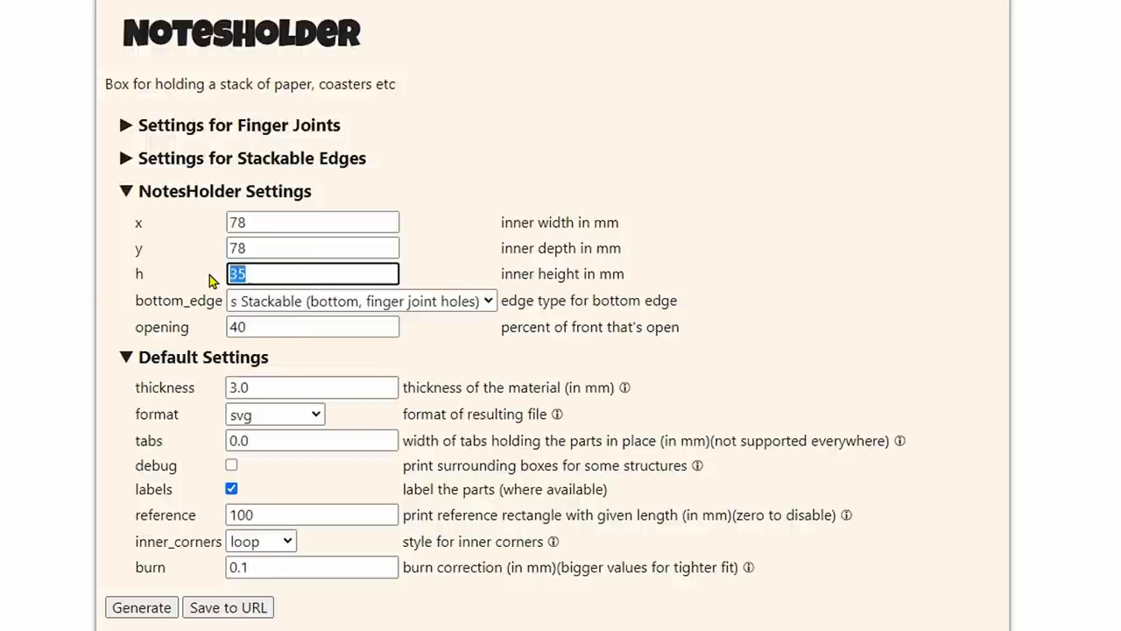
{"action": "type", "text": "40"}
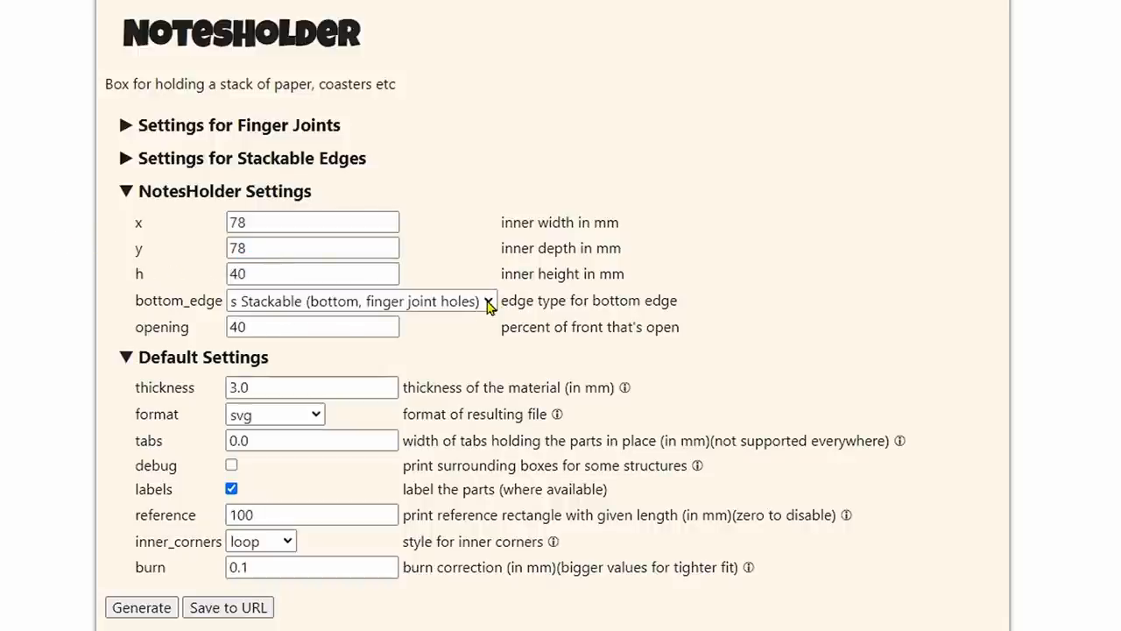
{"action": "left_click", "coordinate": [487, 302]}
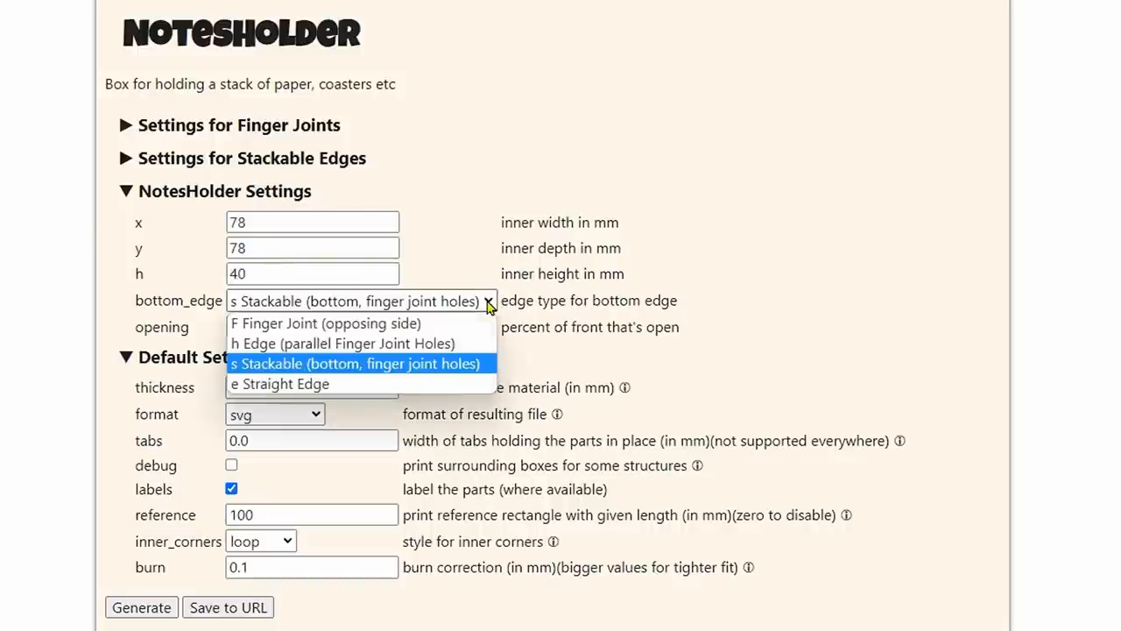
{"action": "mouse_move", "coordinate": [445, 330]}
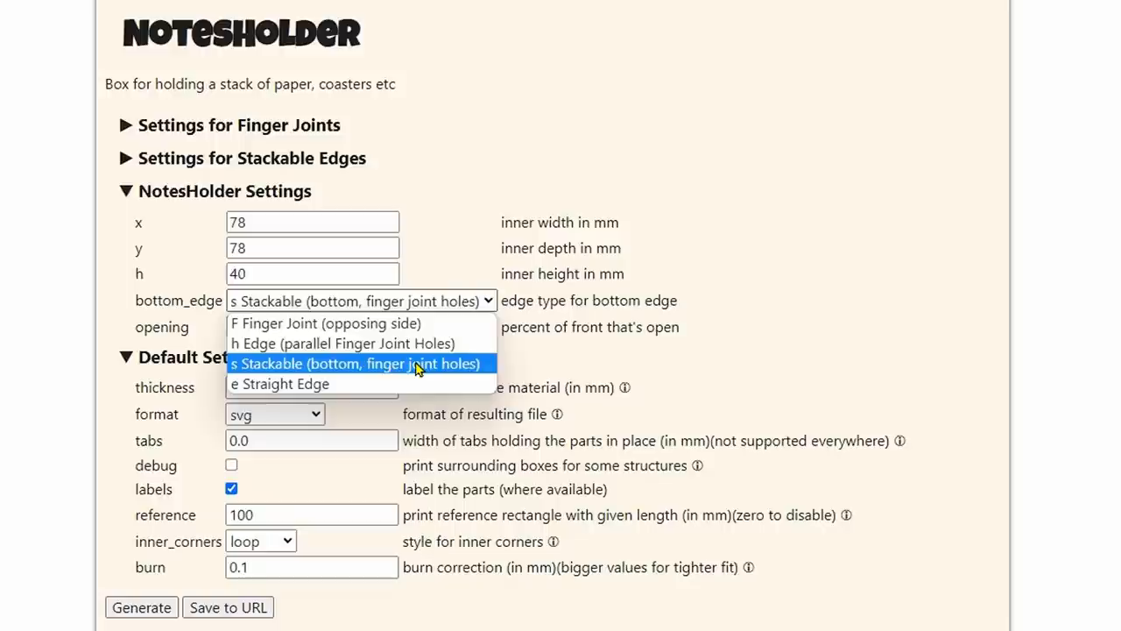
{"action": "left_click", "coordinate": [357, 363]}
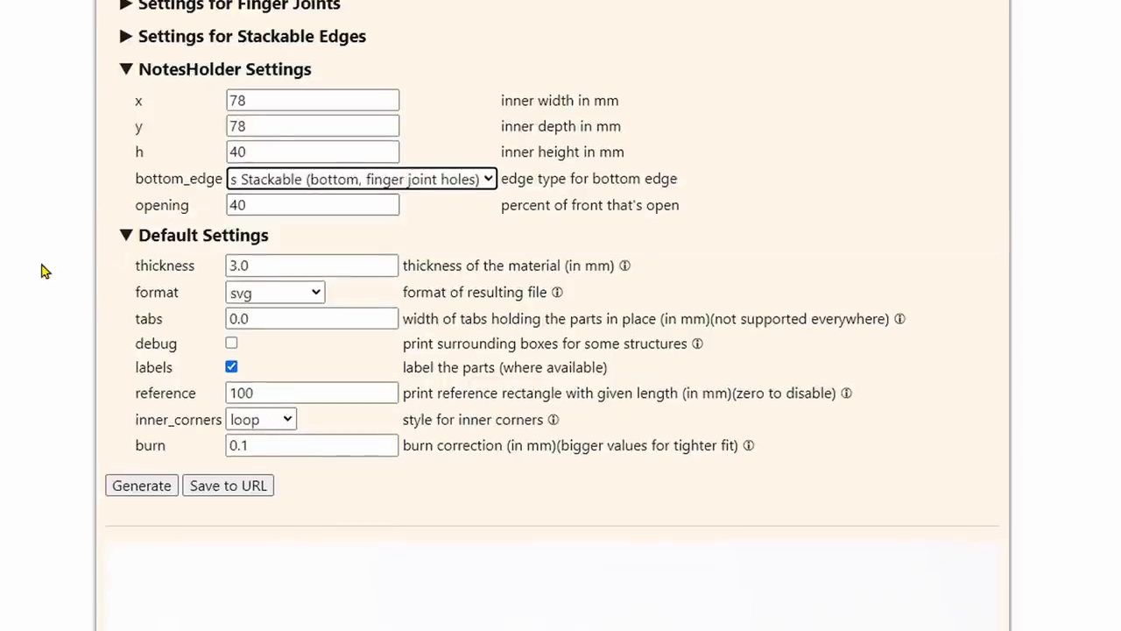
{"action": "scroll", "scroll_direction": "down", "scroll_amount": 3}
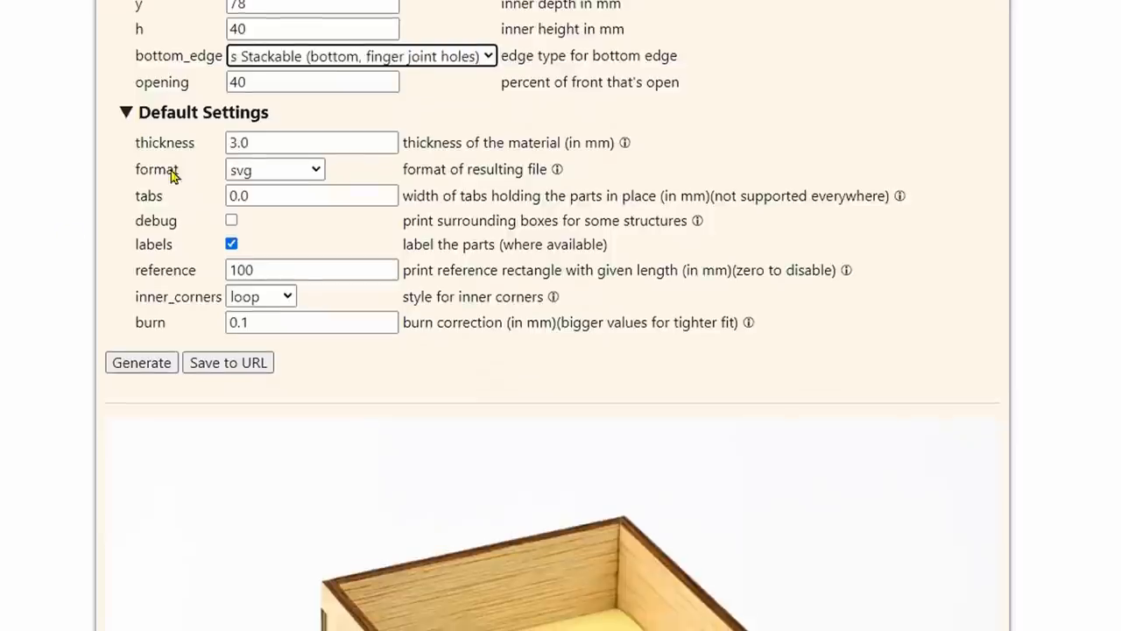
{"action": "mouse_move", "coordinate": [150, 221]}
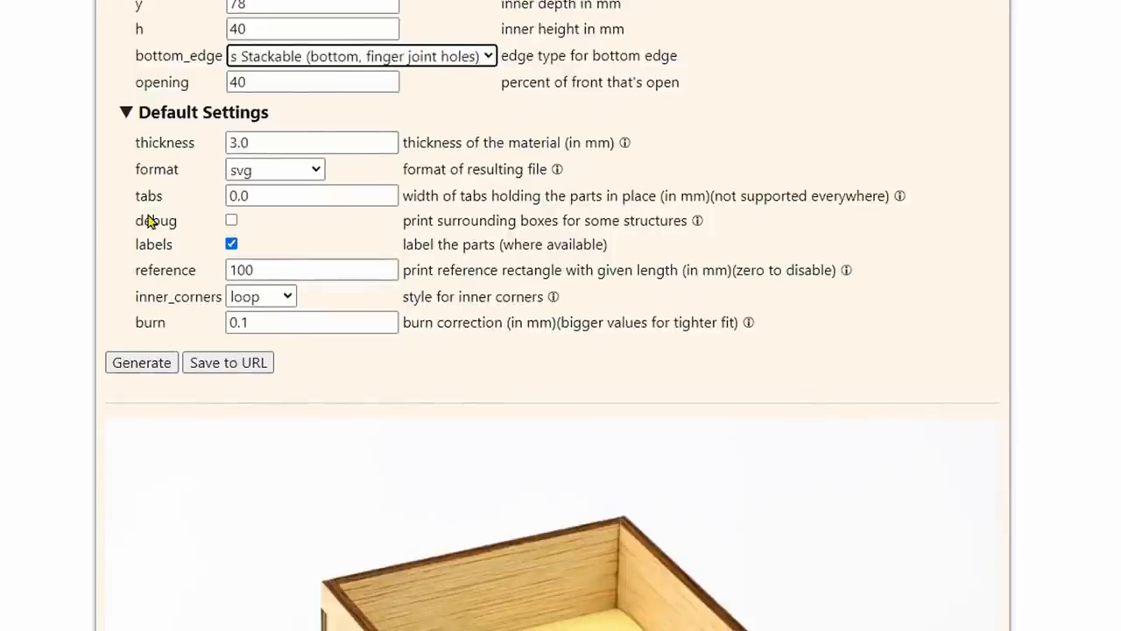
{"action": "mouse_move", "coordinate": [70, 196]}
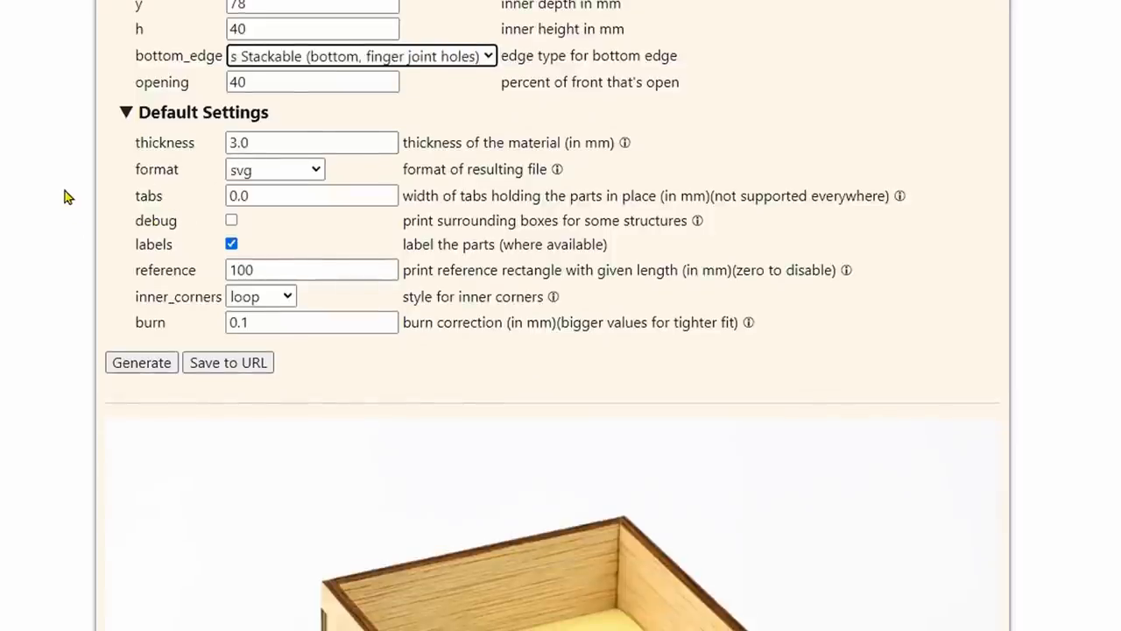
{"action": "mouse_move", "coordinate": [305, 141]}
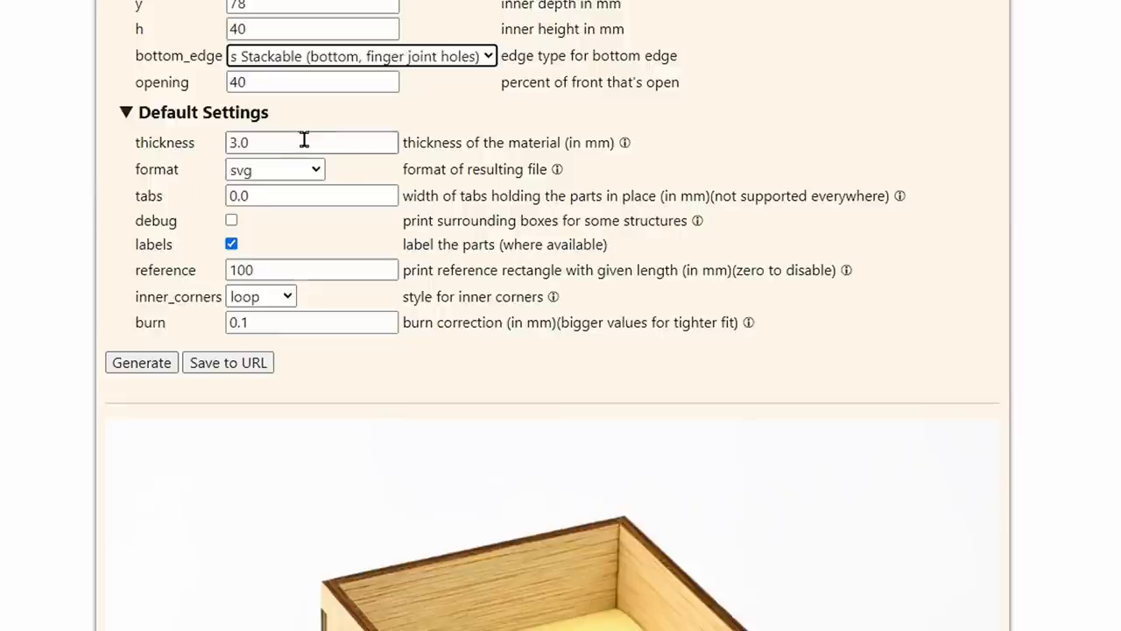
{"action": "mouse_move", "coordinate": [340, 191]}
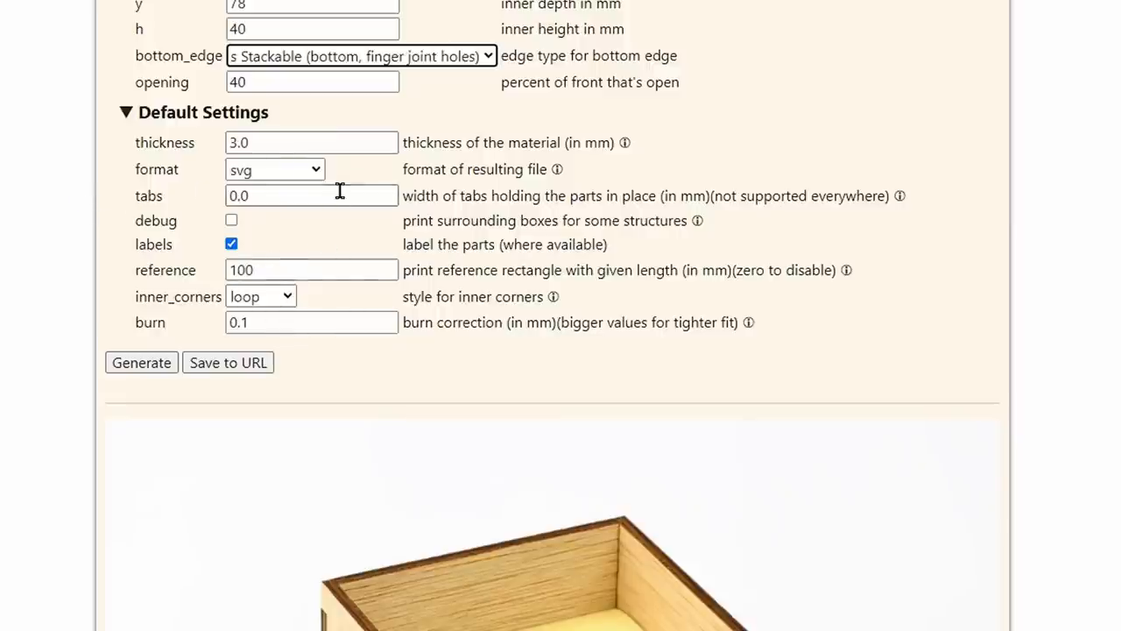
{"action": "mouse_move", "coordinate": [625, 142]}
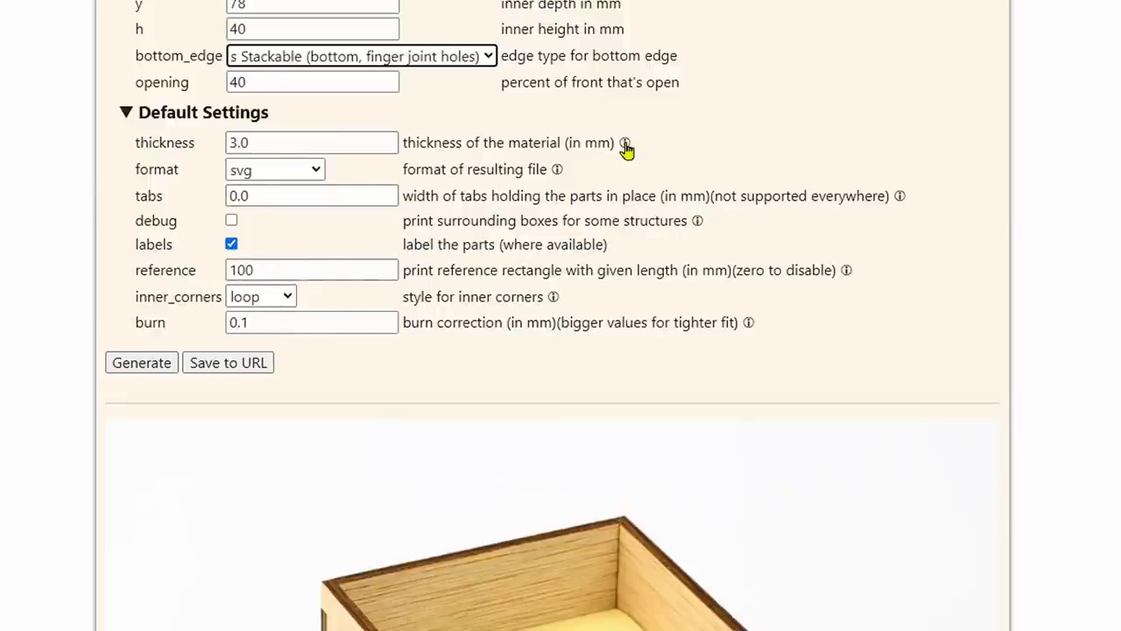
{"action": "scroll", "scroll_direction": "up", "scroll_amount": 3}
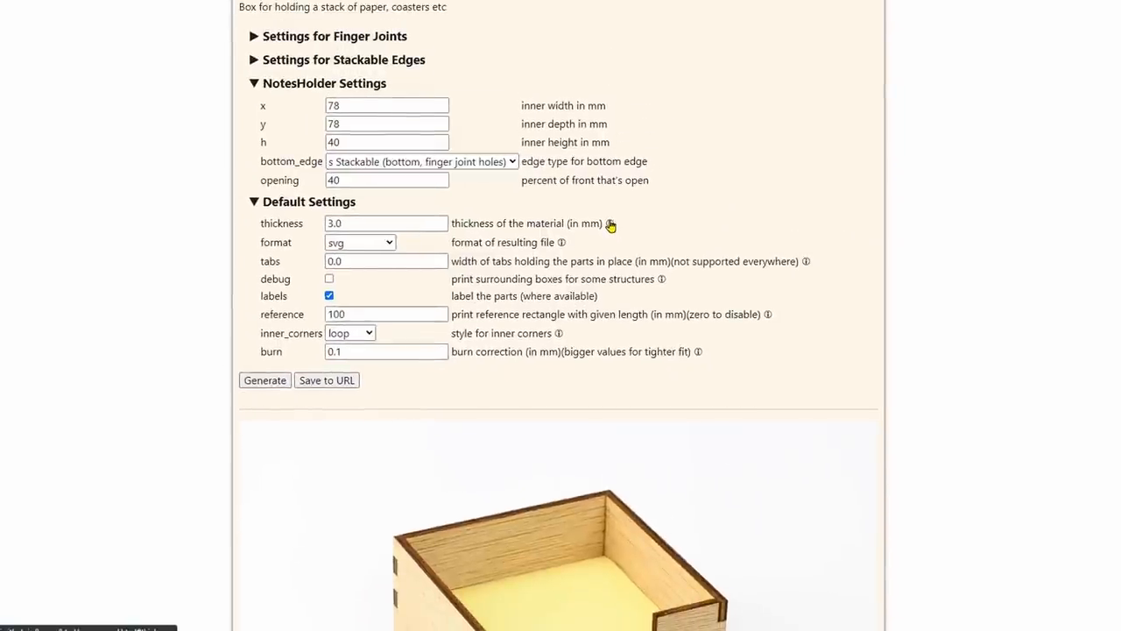
{"action": "left_click", "coordinate": [610, 224]}
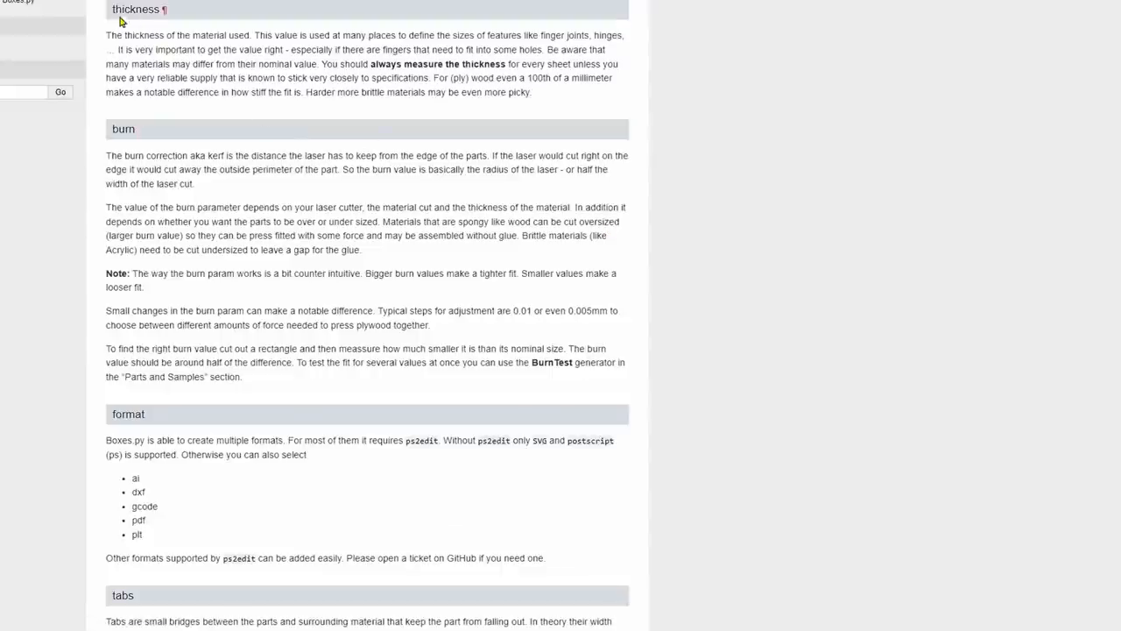
{"action": "double_click", "coordinate": [135, 9]}
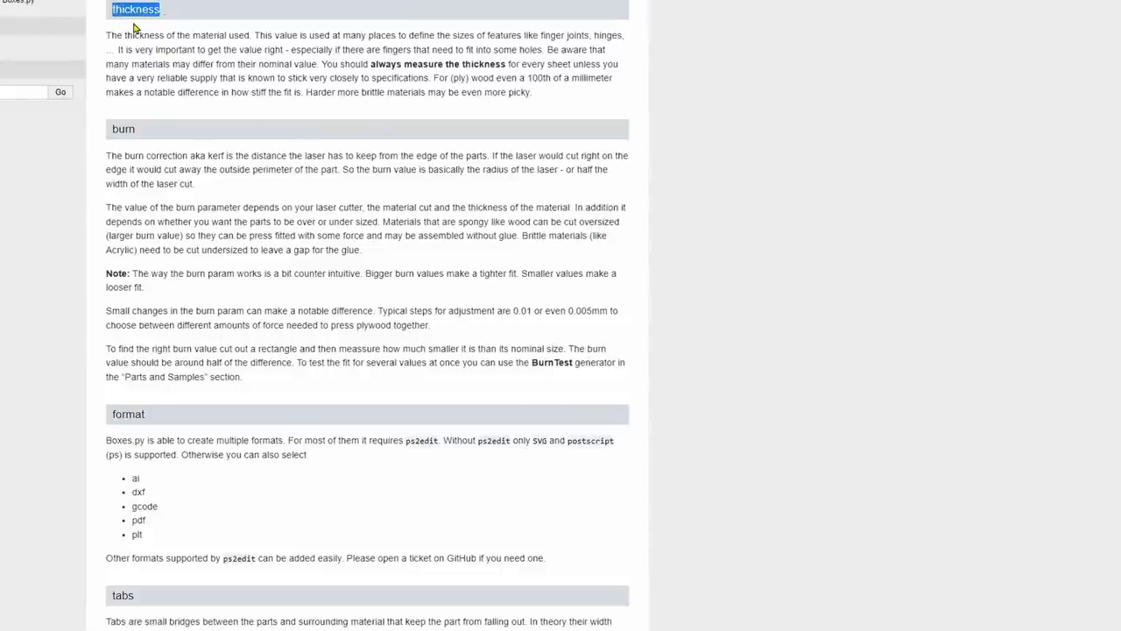
{"action": "mouse_move", "coordinate": [652, 214]}
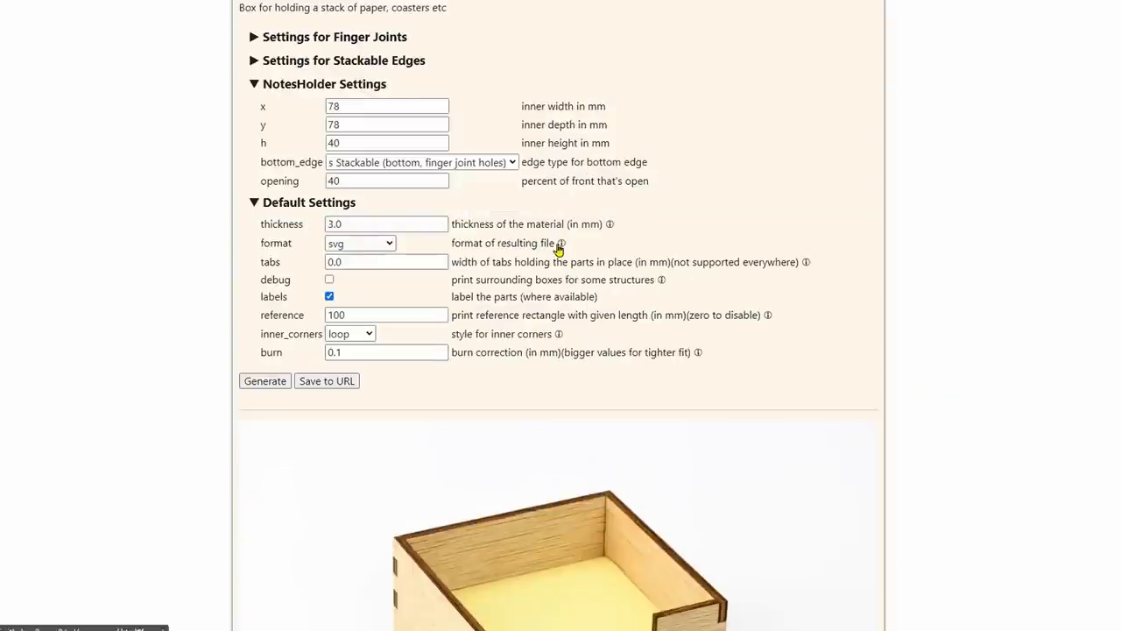
{"action": "mouse_move", "coordinate": [645, 273]}
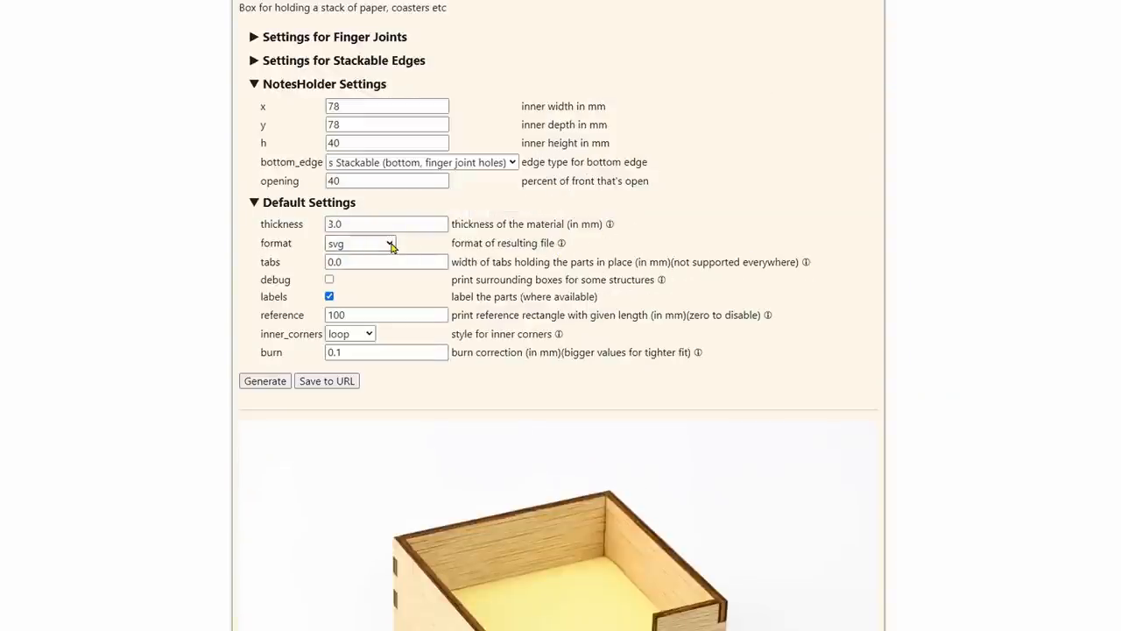
Choose lbrn2 as the output file format in Default Settings
{"action": "left_click", "coordinate": [361, 242]}
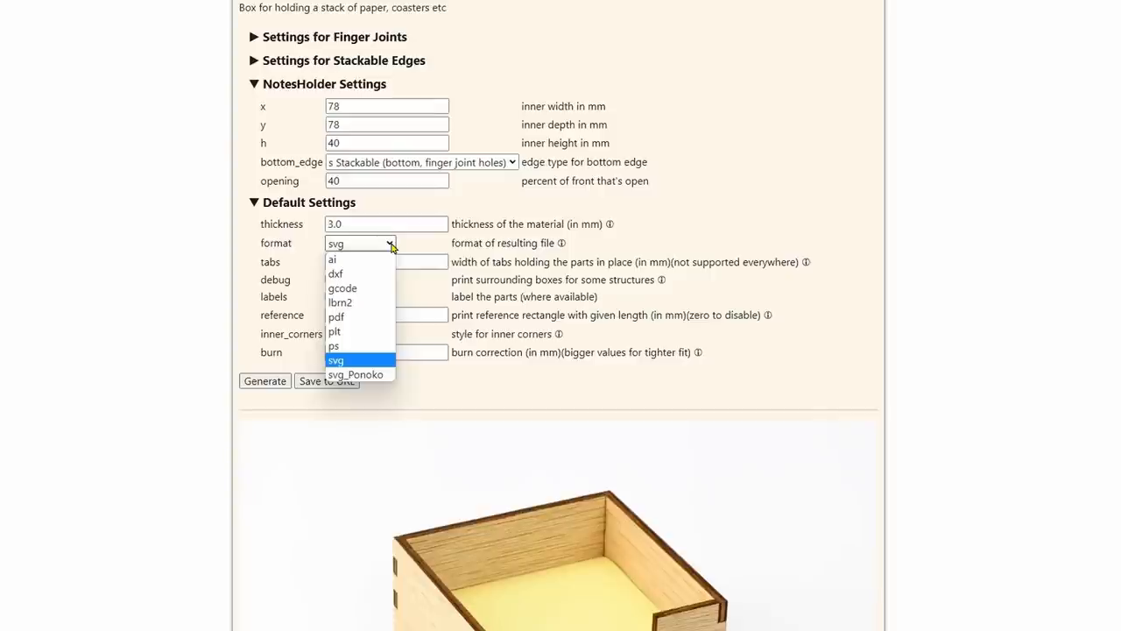
{"action": "left_click", "coordinate": [340, 302]}
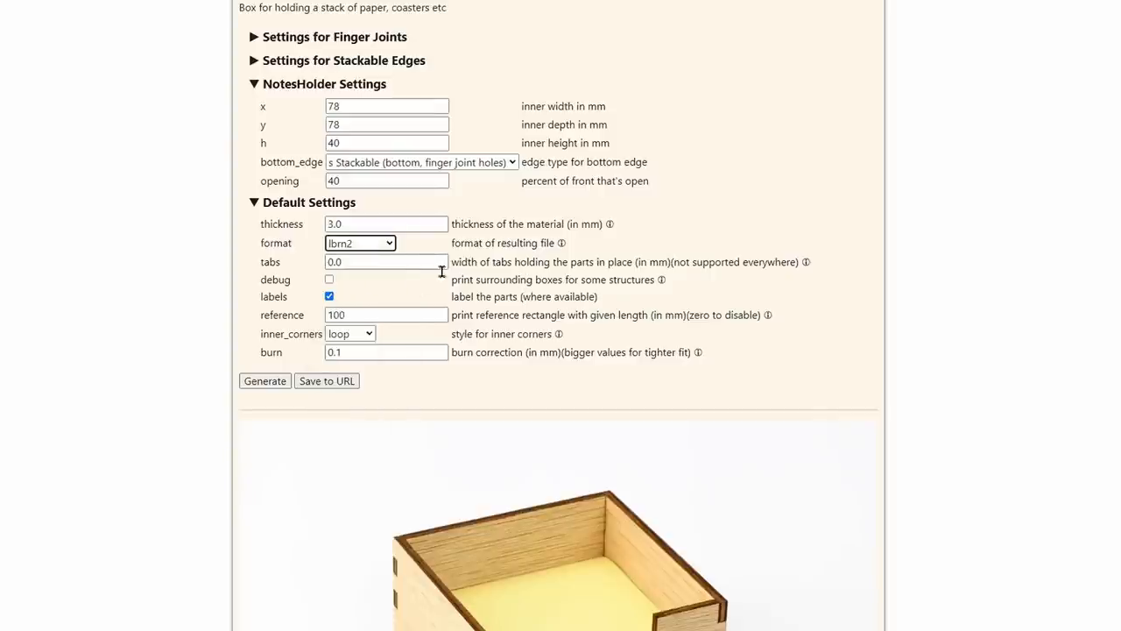
{"action": "mouse_move", "coordinate": [530, 277]}
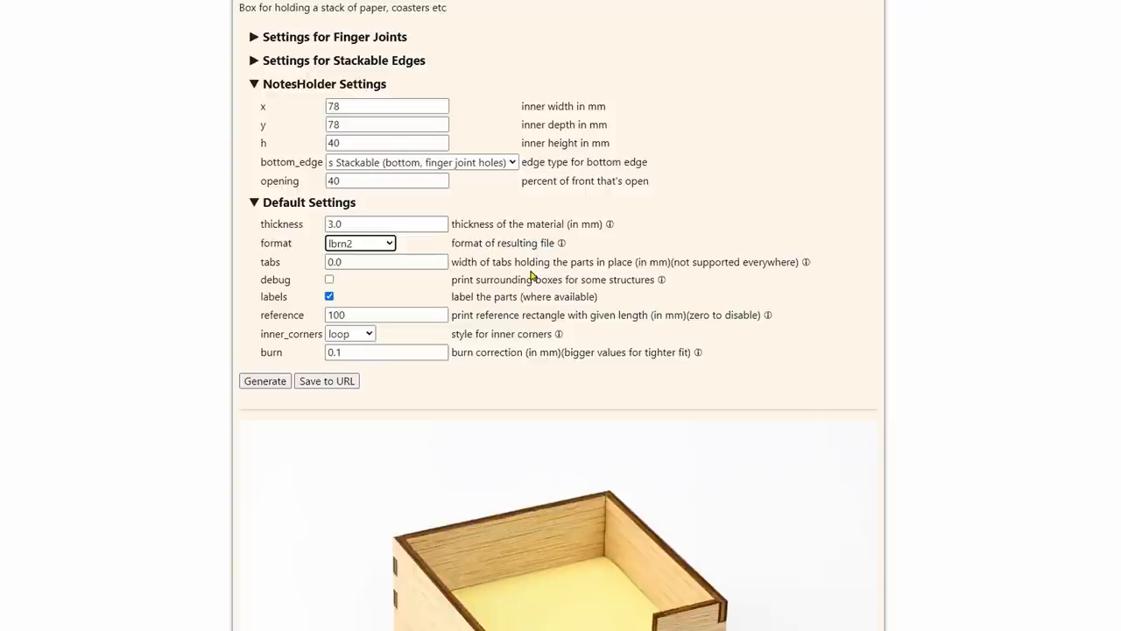
{"action": "mouse_move", "coordinate": [518, 302]}
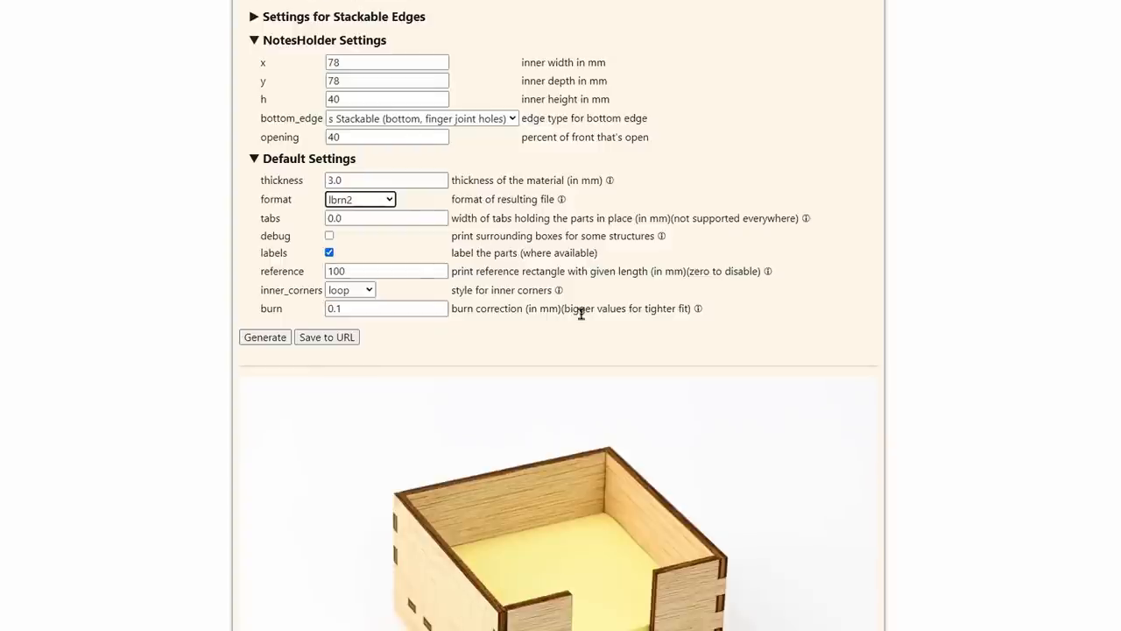
{"action": "mouse_move", "coordinate": [663, 242]}
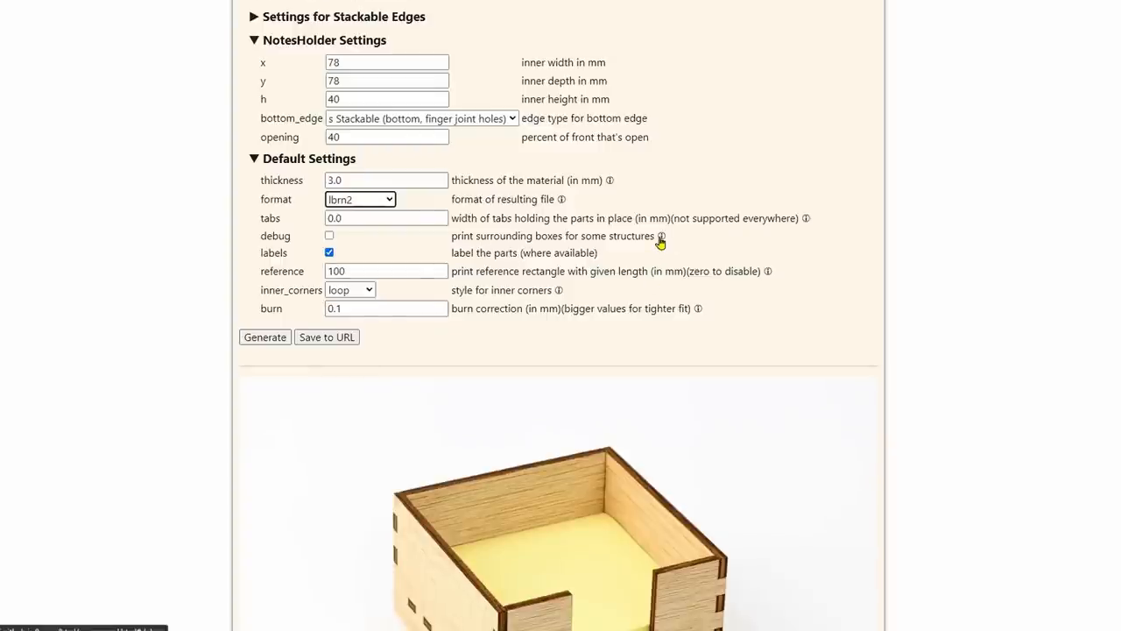
{"action": "mouse_move", "coordinate": [533, 329]}
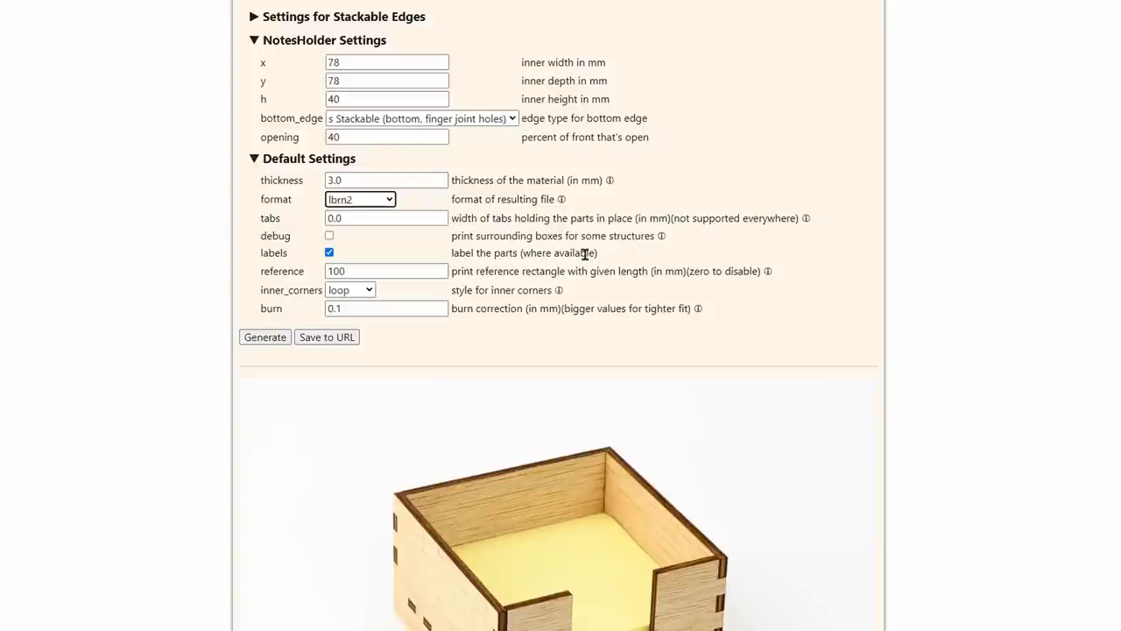
{"action": "mouse_move", "coordinate": [561, 255]}
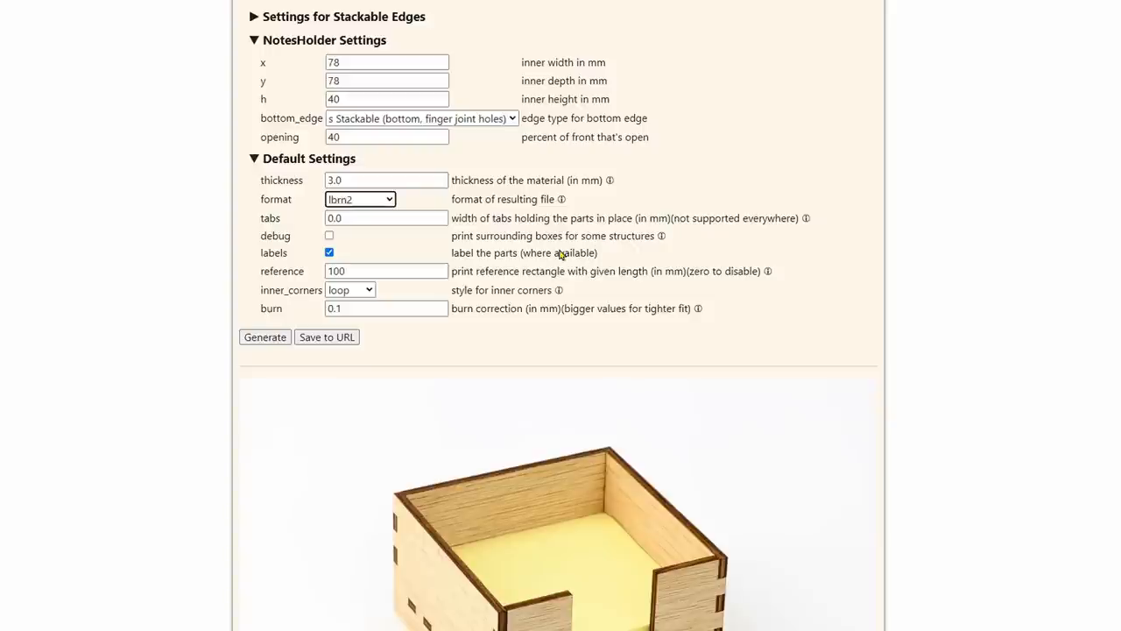
{"action": "mouse_move", "coordinate": [498, 307]}
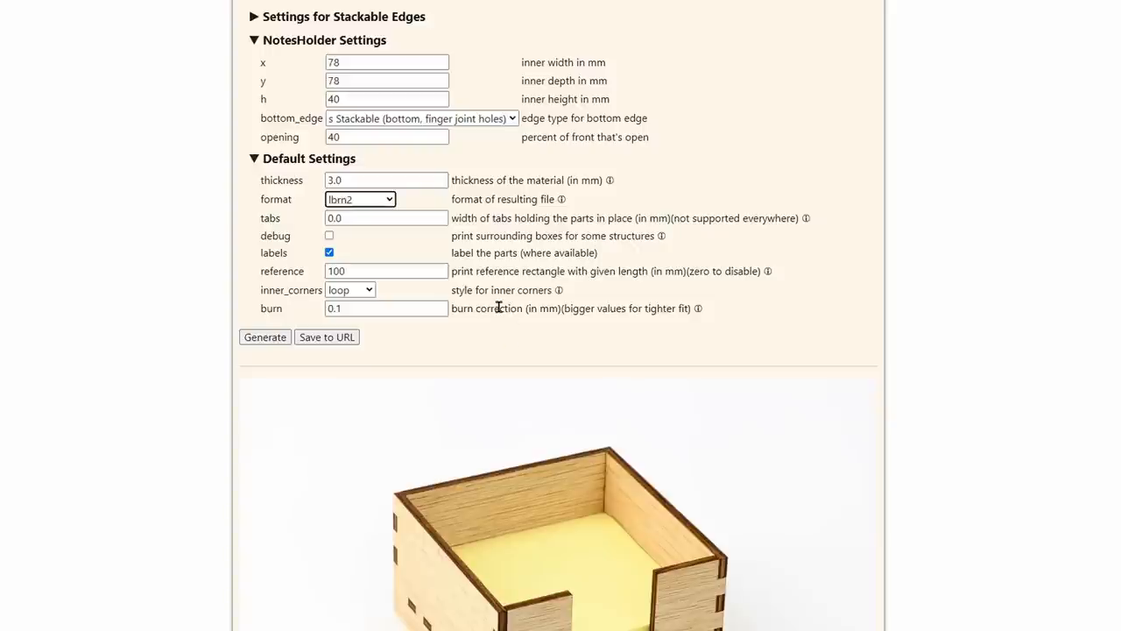
Check the burn correction field and leave it at 0.1
{"action": "left_click", "coordinate": [385, 308]}
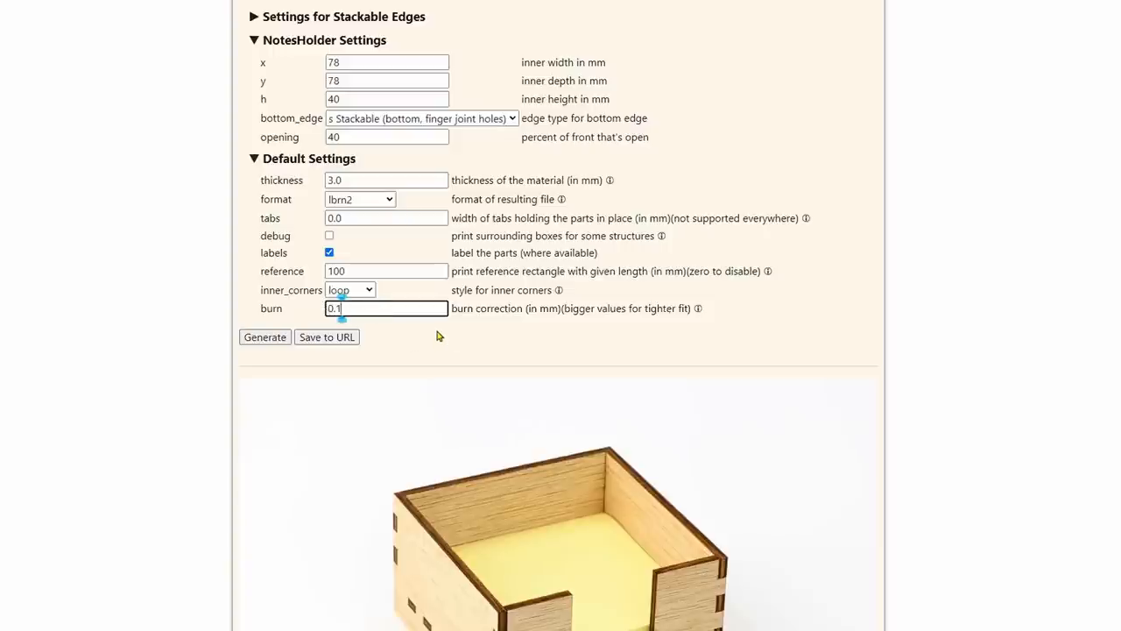
{"action": "mouse_move", "coordinate": [388, 371]}
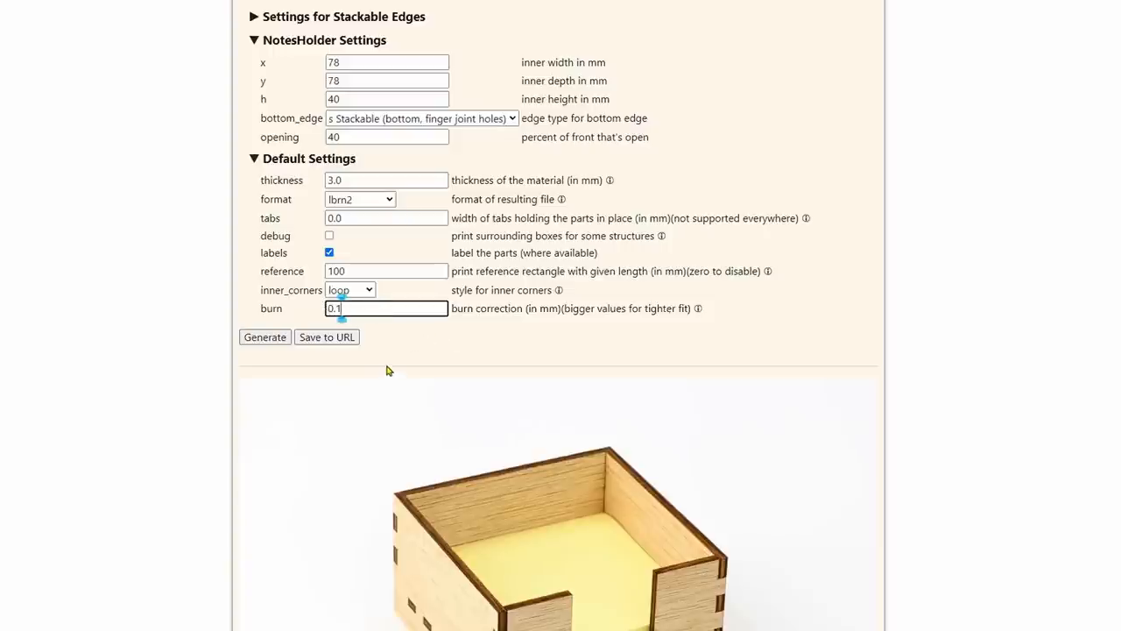
{"action": "scroll", "scroll_direction": "up", "scroll_amount": 3}
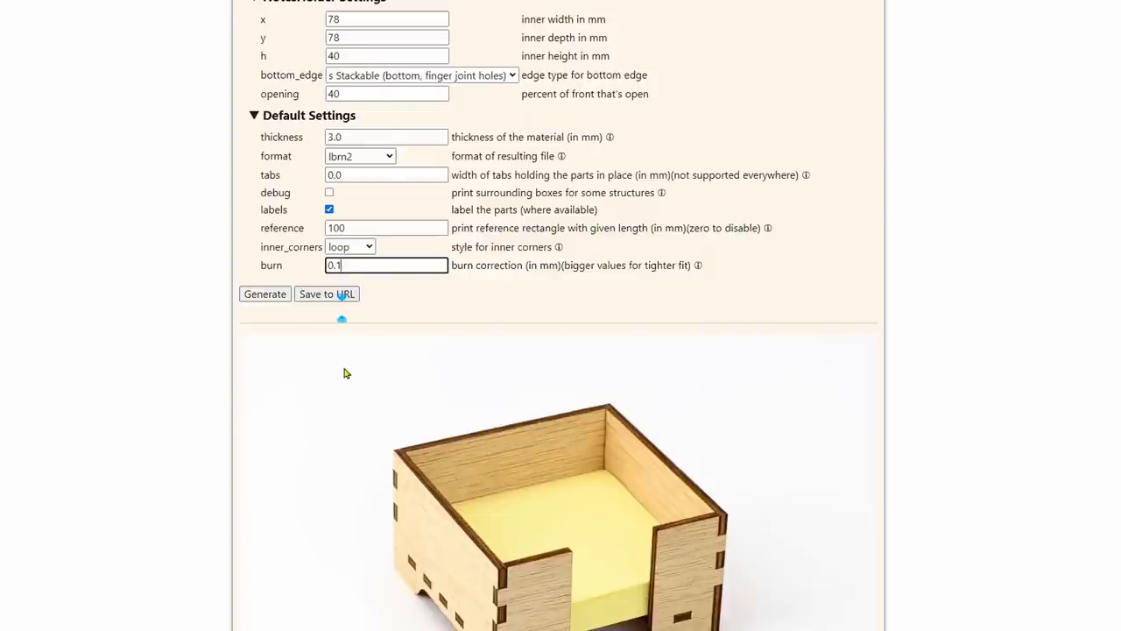
{"action": "scroll", "scroll_direction": "down", "scroll_amount": 3}
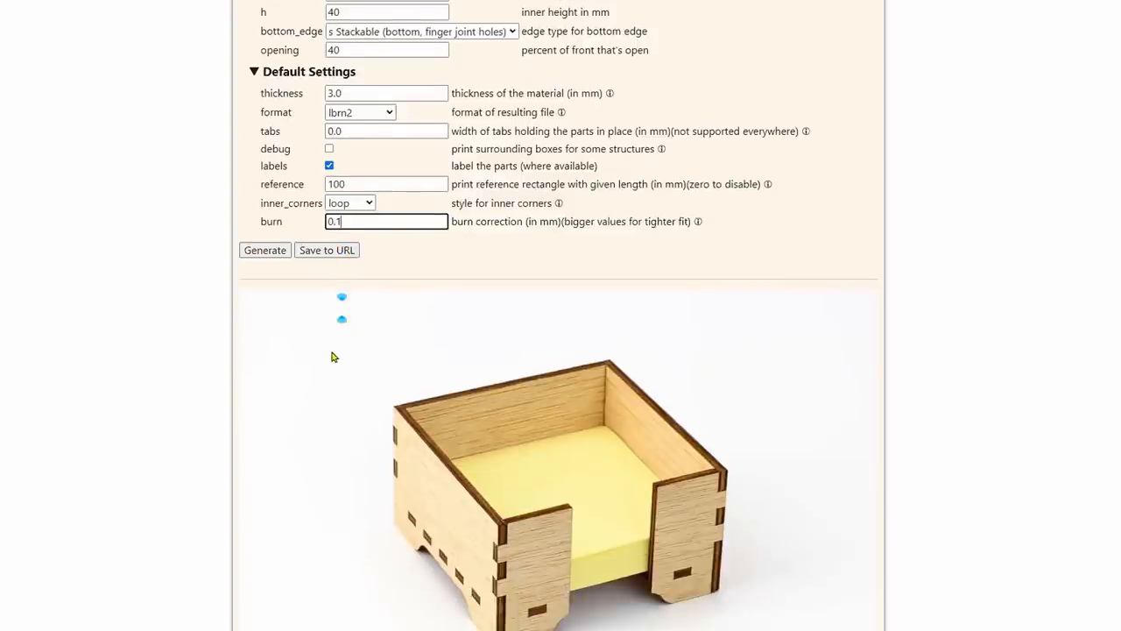
{"action": "left_click", "coordinate": [386, 221]}
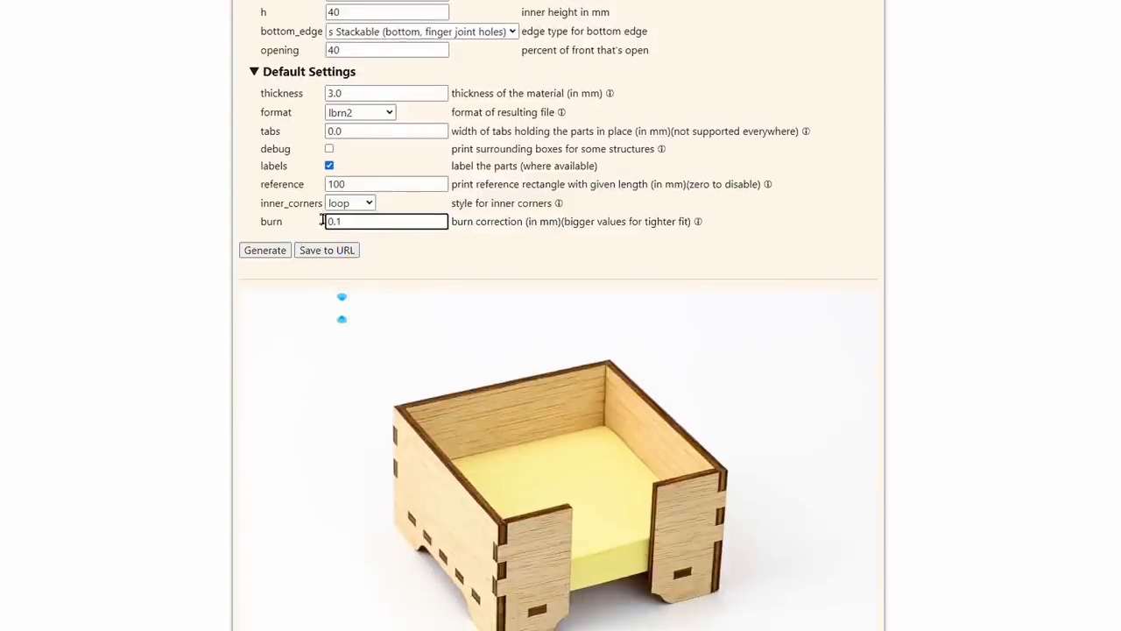
{"action": "mouse_move", "coordinate": [165, 284]}
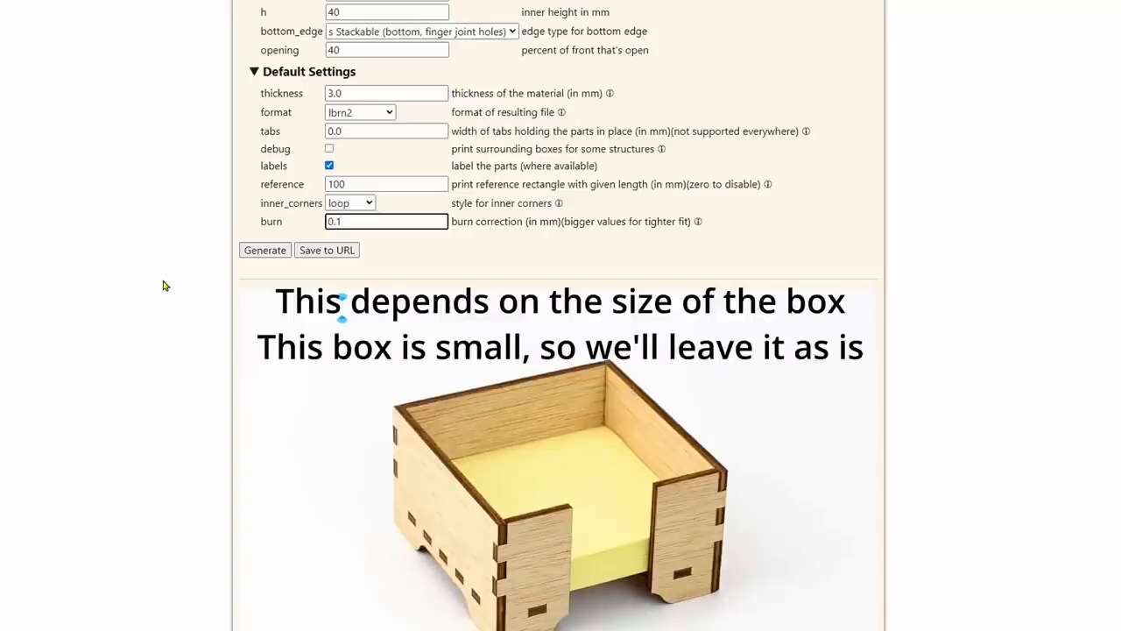
{"action": "left_click", "coordinate": [386, 221]}
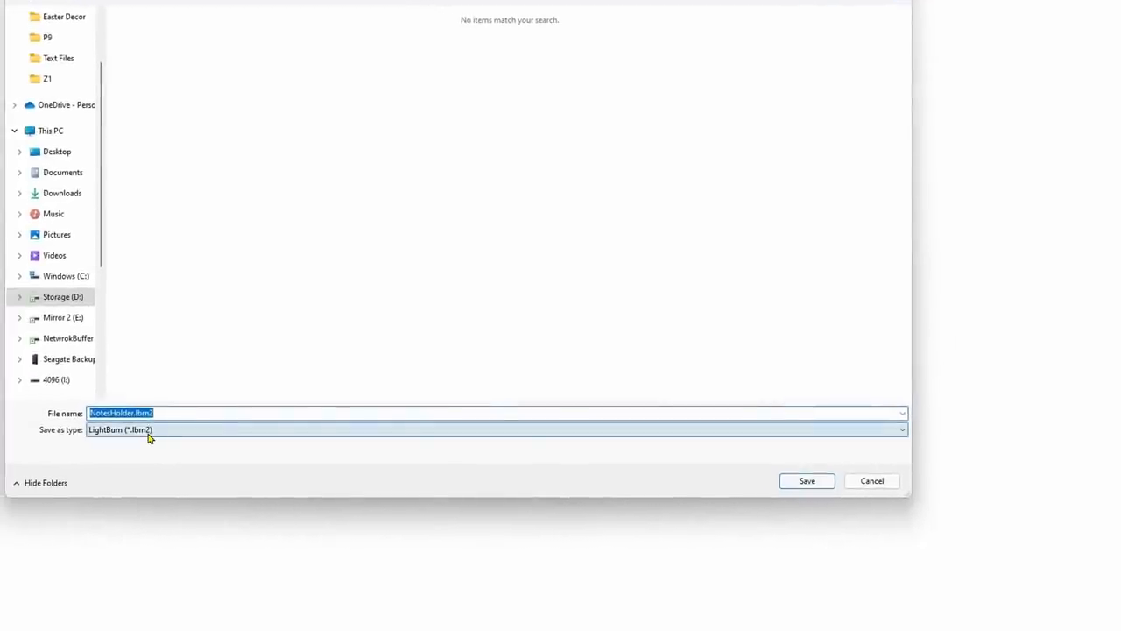
Pick a save folder for NotesHolder.lbrn2 as a LightBurn file
{"action": "left_click", "coordinate": [63, 296]}
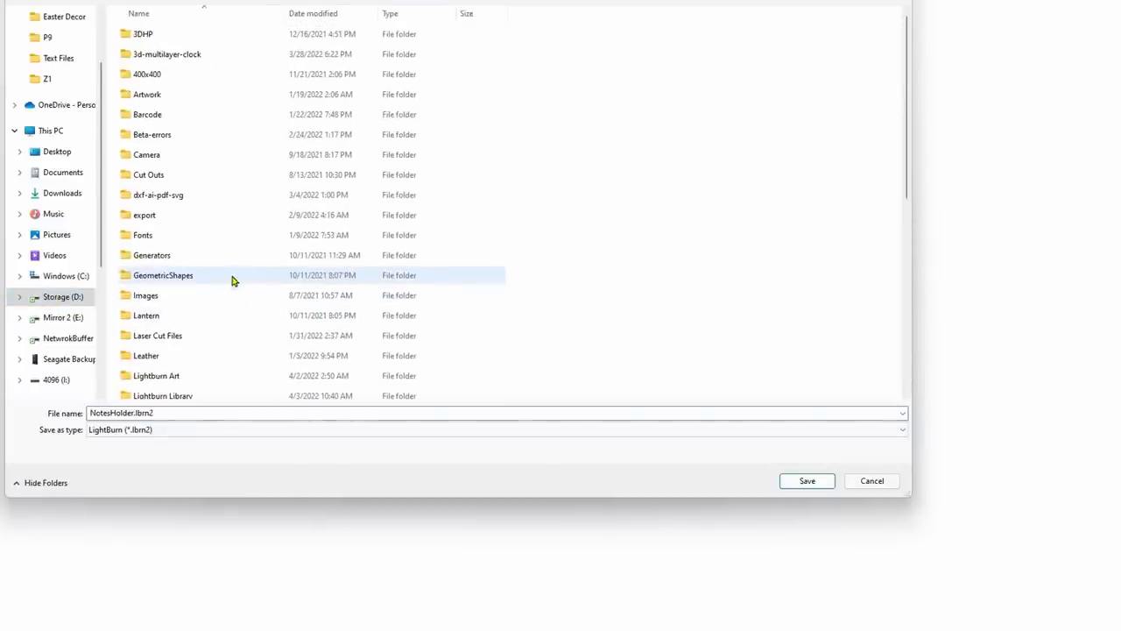
{"action": "scroll", "scroll_direction": "down", "scroll_amount": 3}
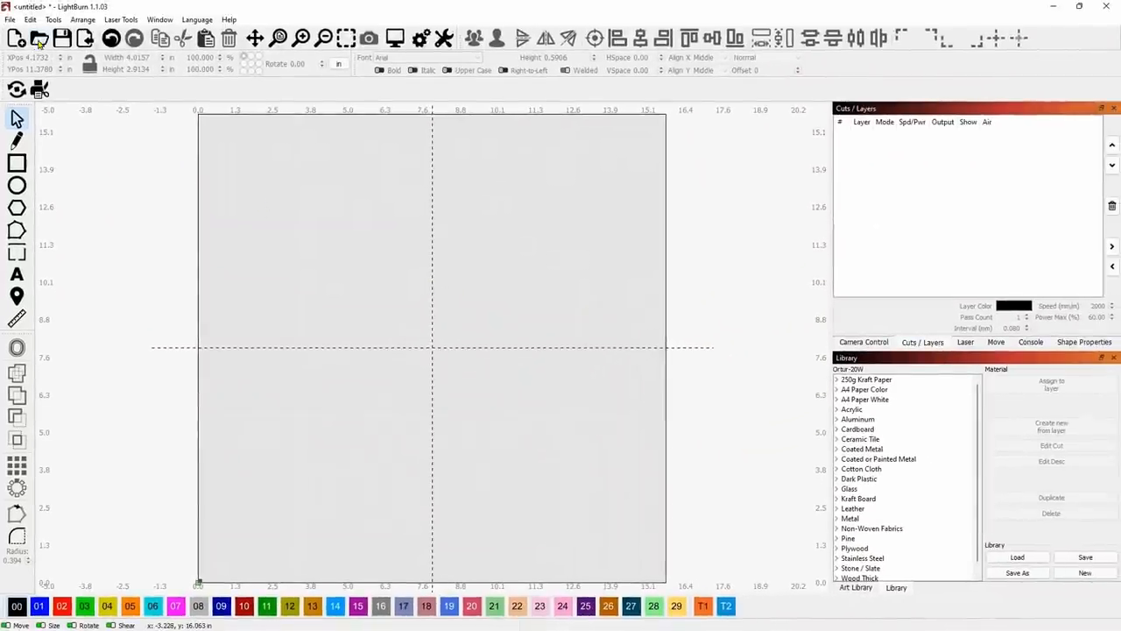
{"action": "mouse_move", "coordinate": [39, 38]}
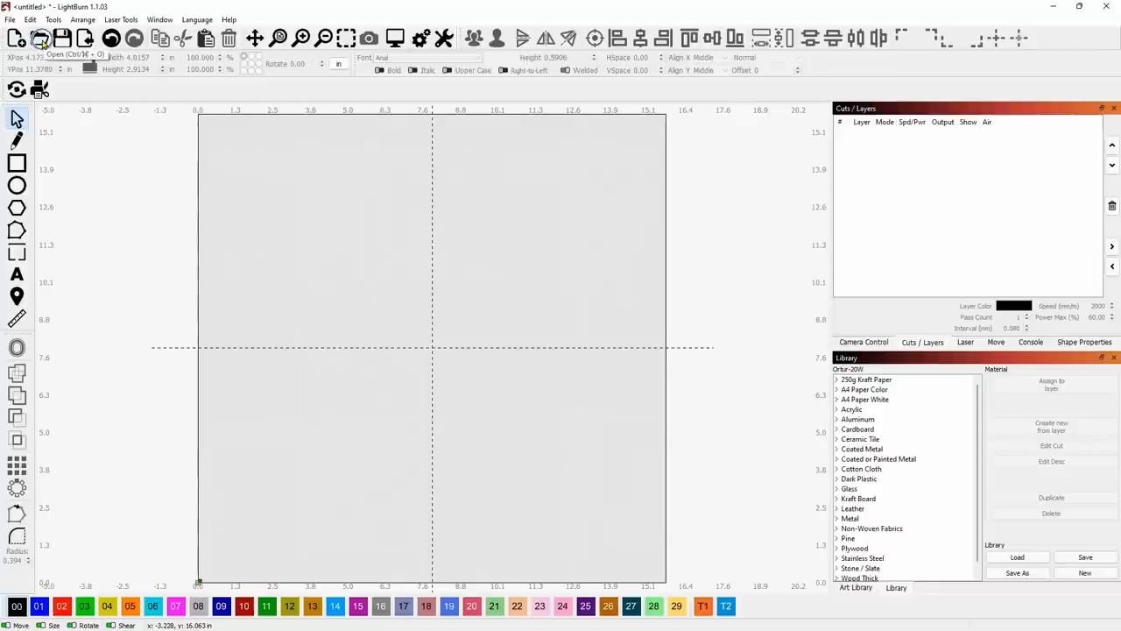
Load the NotesHolder project file and dismiss its Project Notes with OK
{"action": "left_click", "coordinate": [41, 39]}
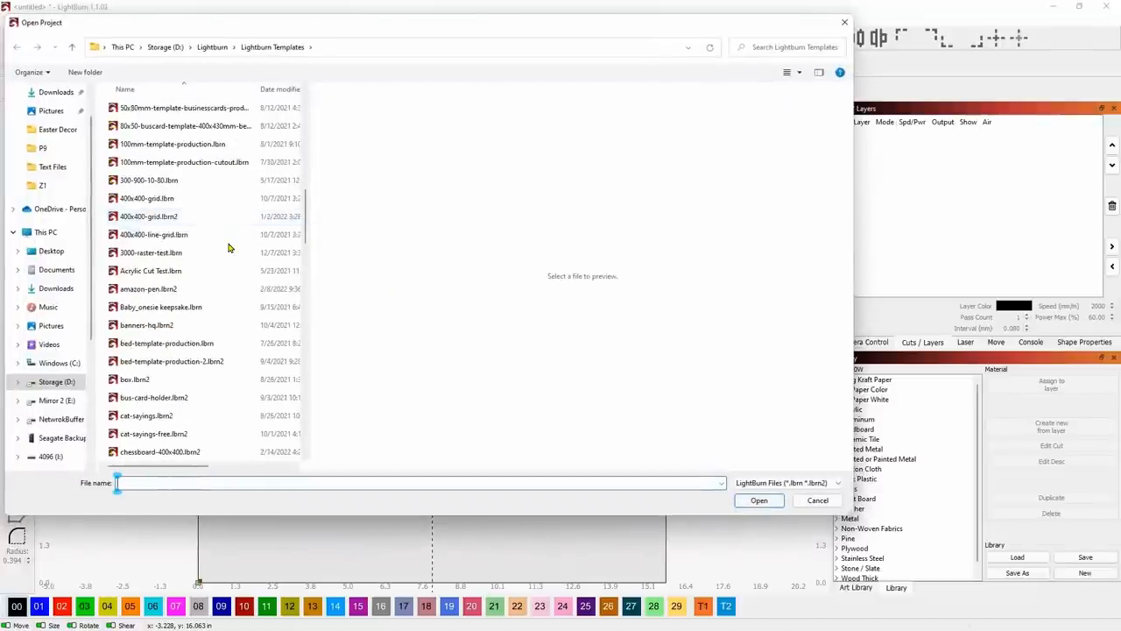
{"action": "scroll", "scroll_direction": "down", "scroll_amount": 3}
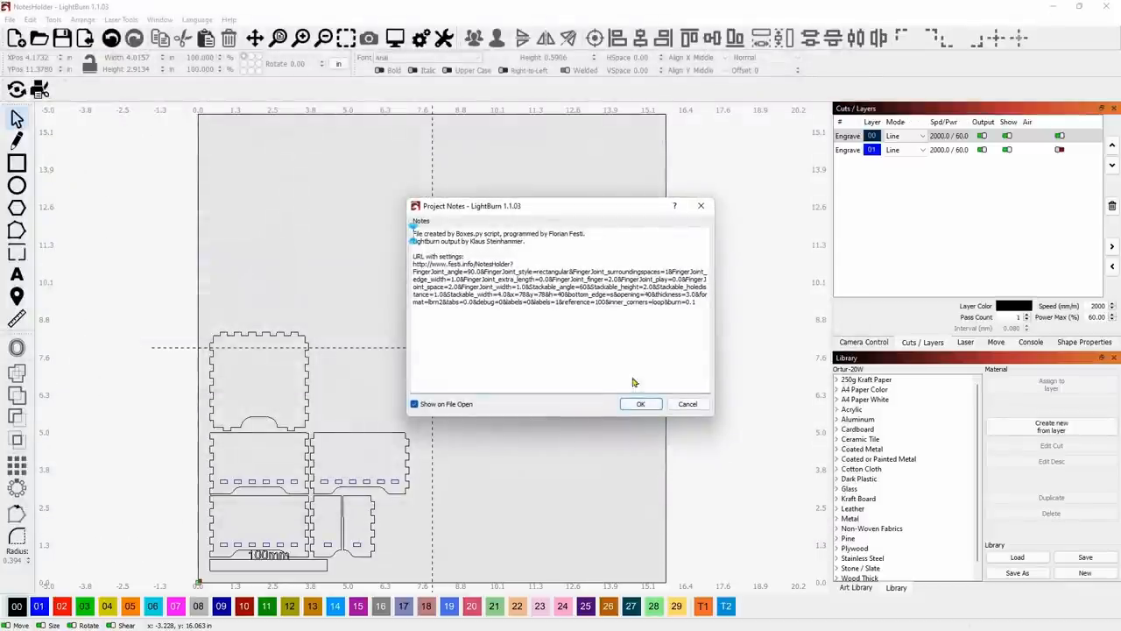
{"action": "mouse_move", "coordinate": [670, 389]}
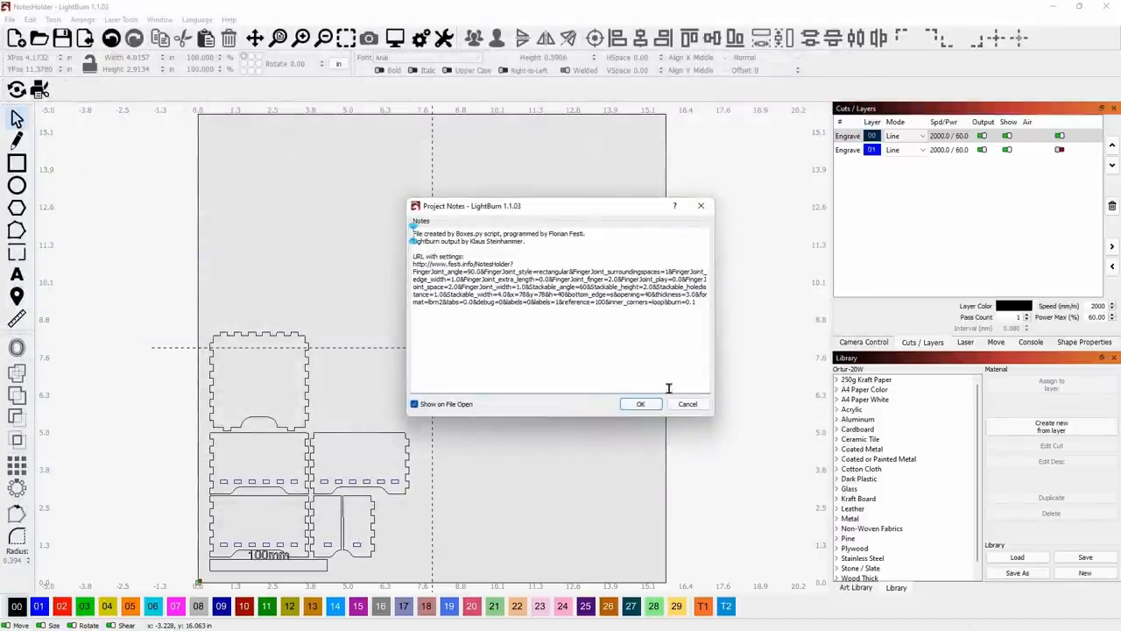
{"action": "left_click", "coordinate": [641, 403]}
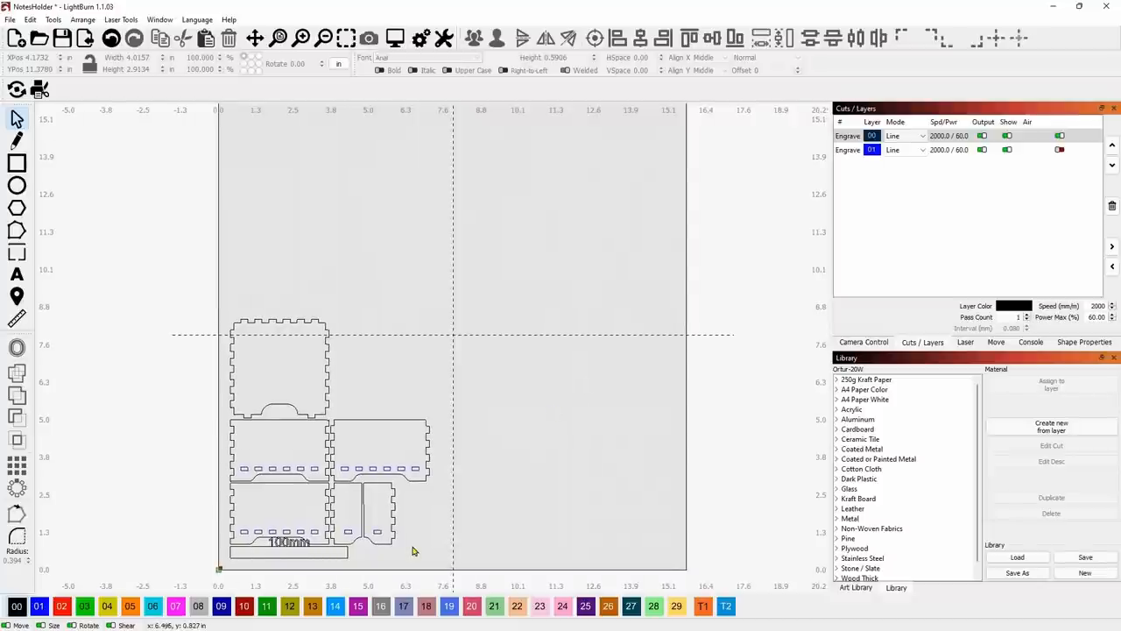
Select all box parts and drag them toward the centre of the bed
{"action": "key", "text": "ctrl+a"}
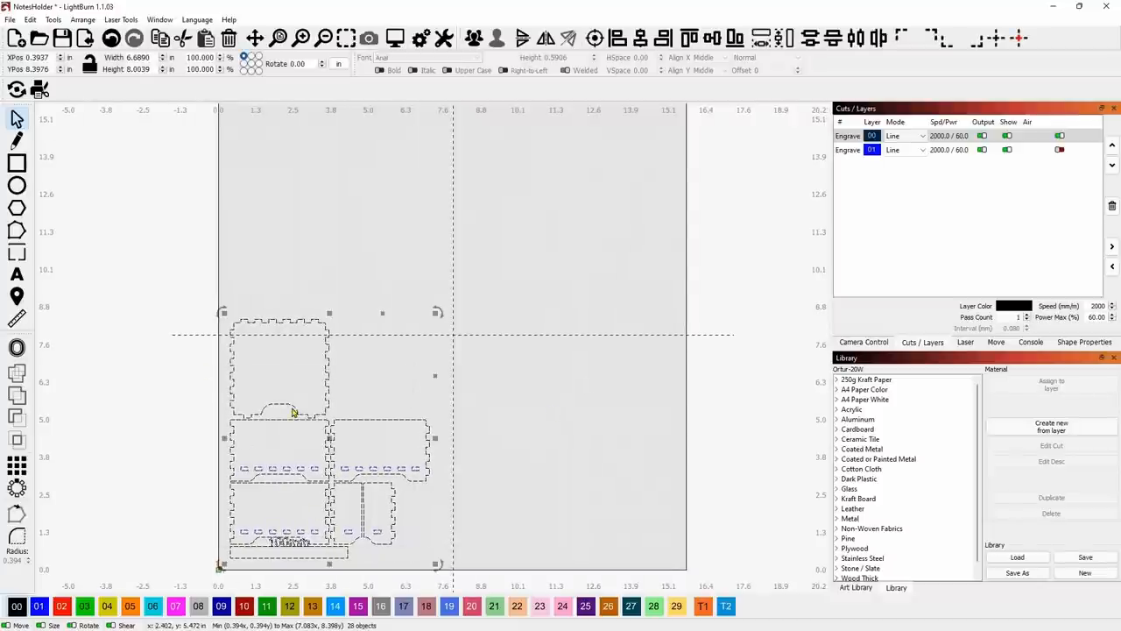
{"action": "left_click_drag", "start_coordinate": [294, 412], "coordinate": [456, 336]}
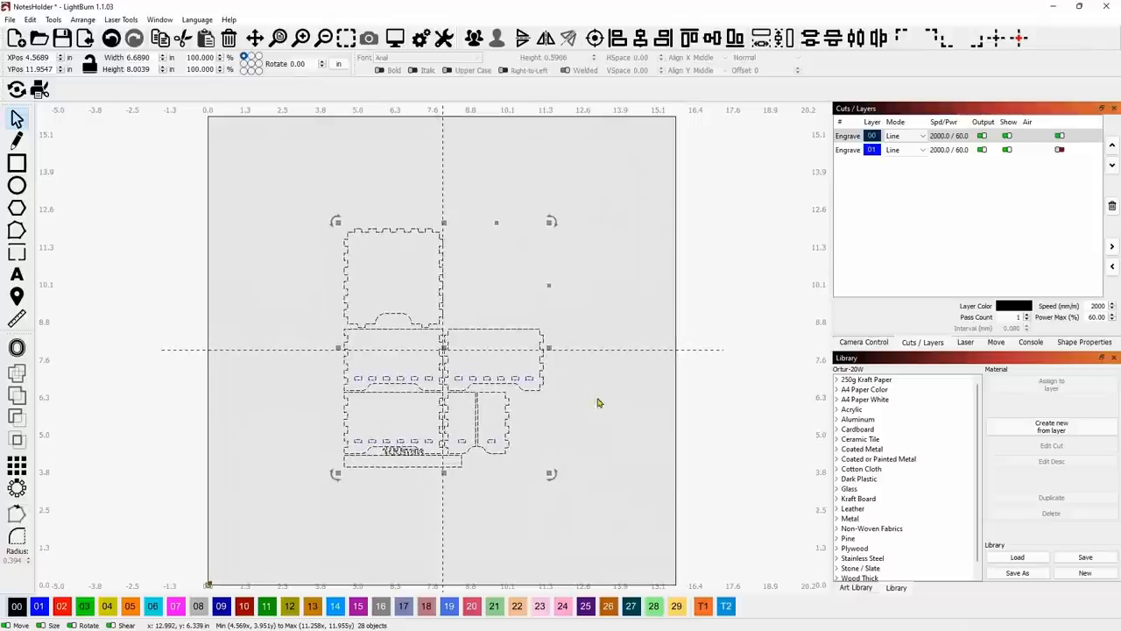
{"action": "left_click", "coordinate": [621, 411]}
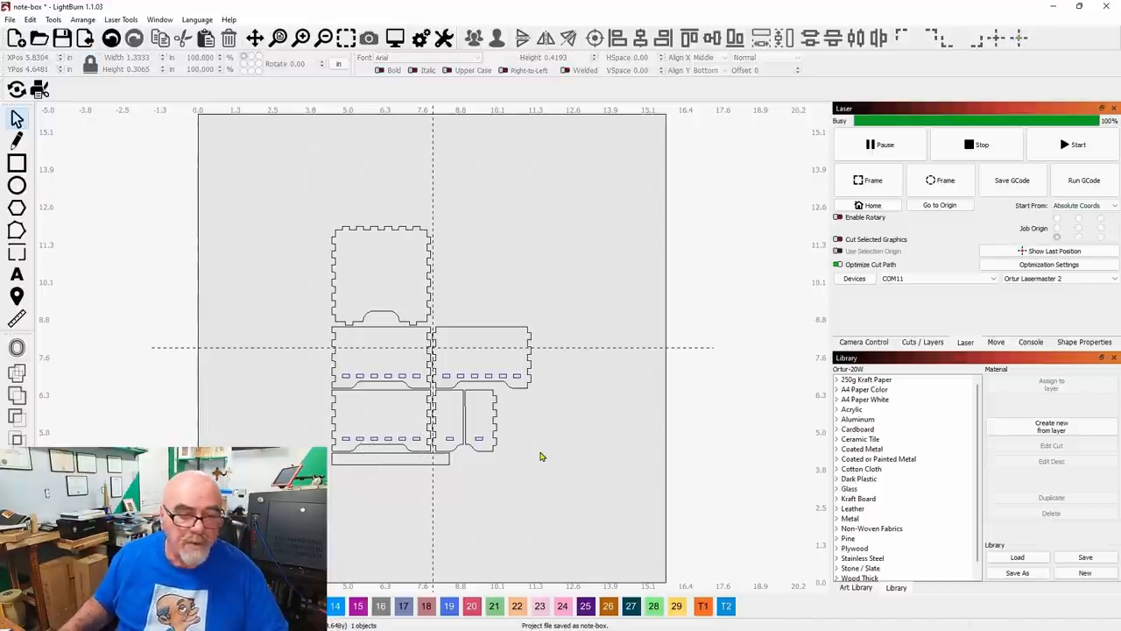
{"action": "mouse_move", "coordinate": [624, 408]}
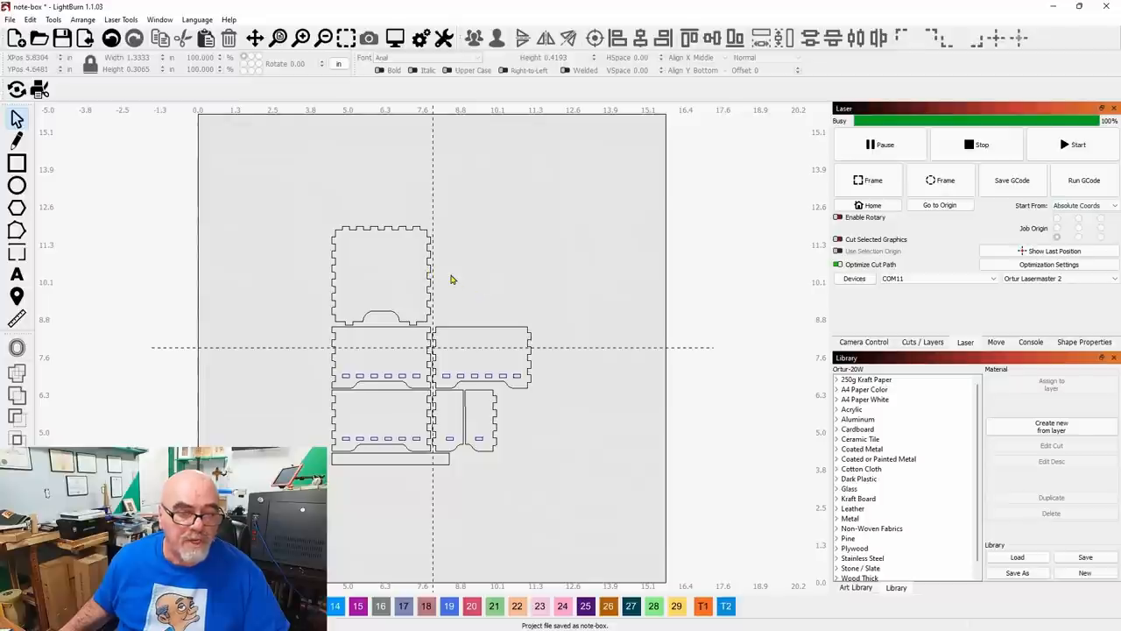
Save the project as note-box and switch measurements from inches to millimetres
{"action": "left_click", "coordinate": [380, 271]}
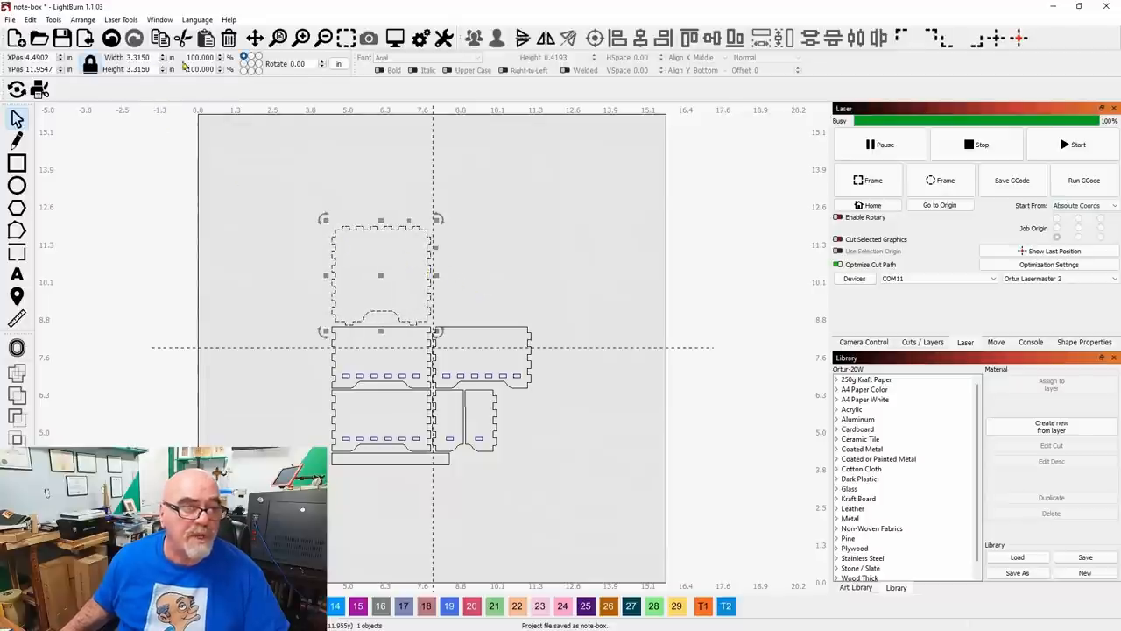
{"action": "left_click", "coordinate": [340, 63]}
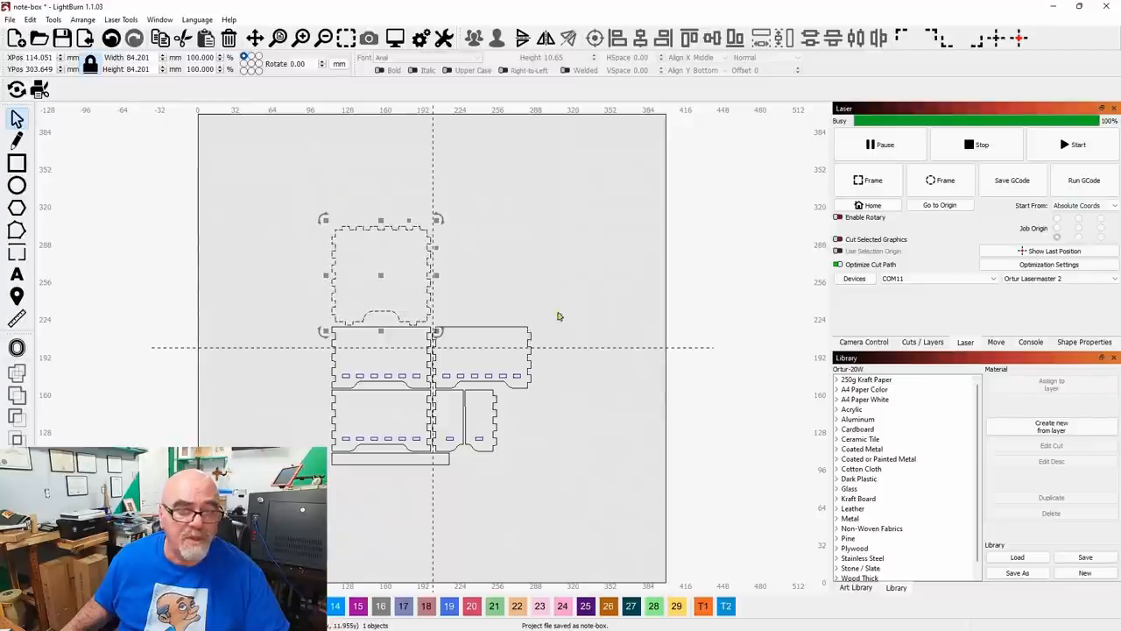
{"action": "left_click", "coordinate": [482, 359]}
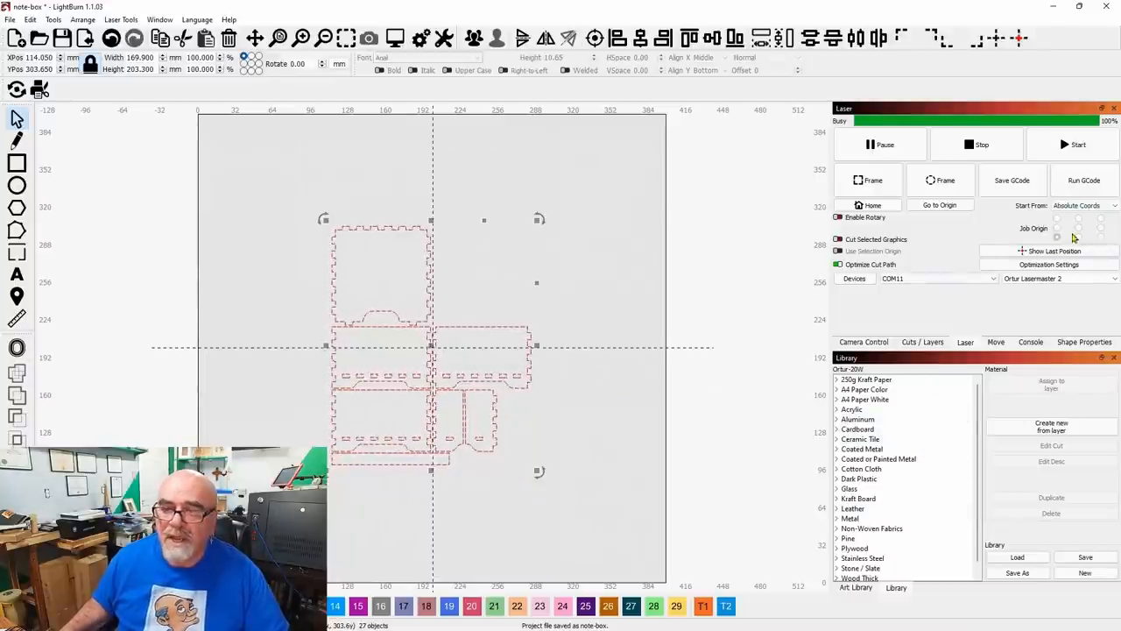
Assign the selected box parts to the red cut layer from the palette
{"action": "left_click", "coordinate": [922, 341]}
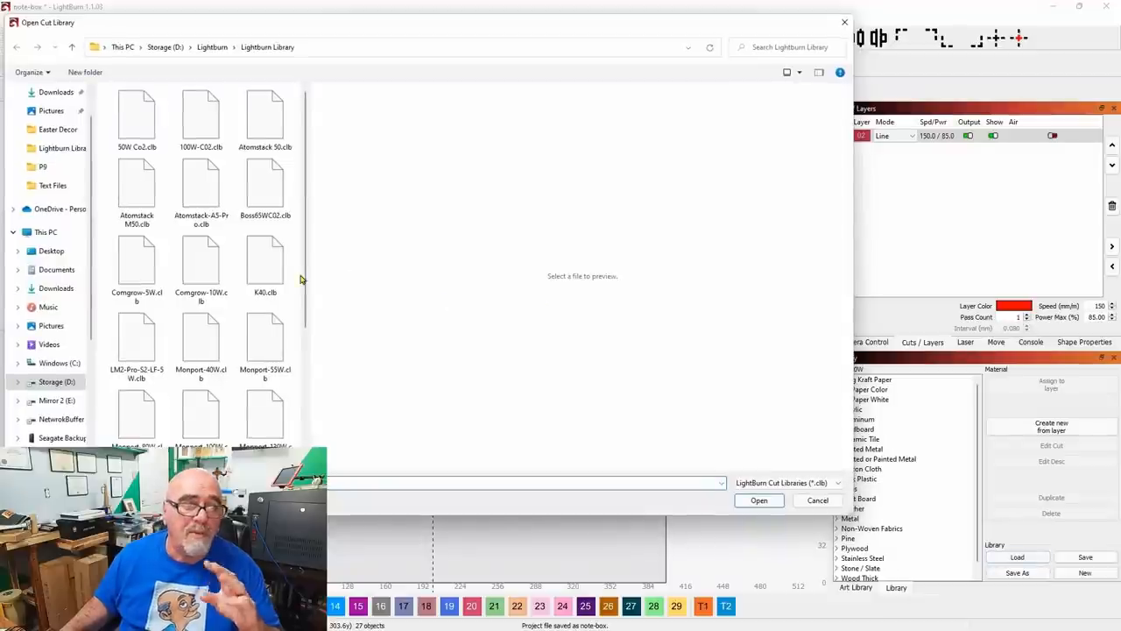
{"action": "mouse_move", "coordinate": [201, 262]}
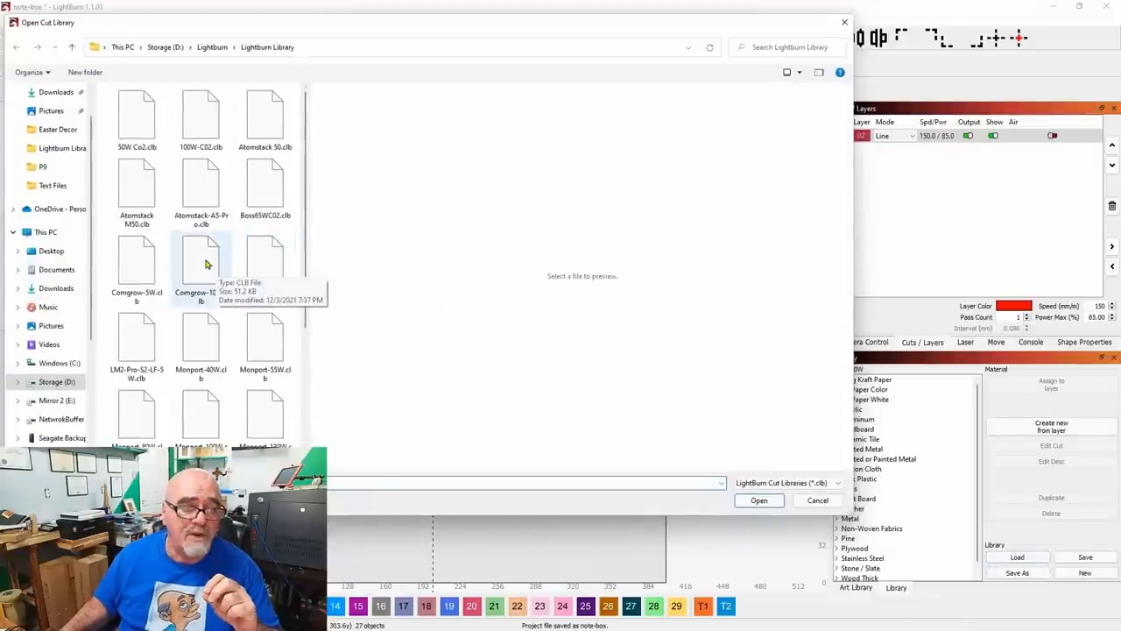
{"action": "mouse_move", "coordinate": [235, 238]}
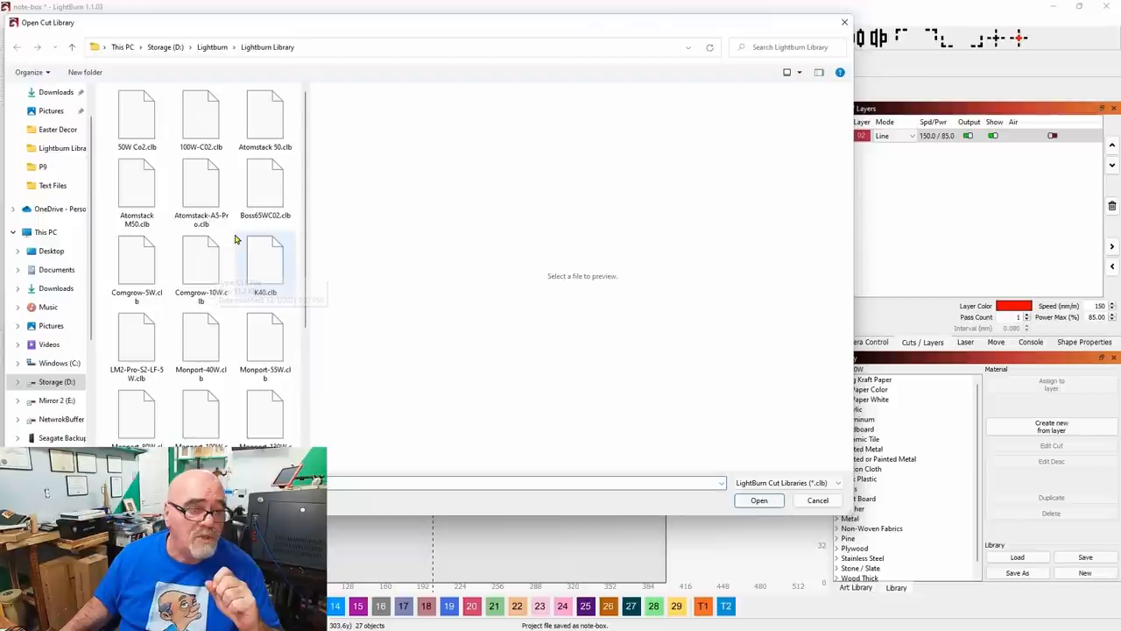
Choose Atomstack M50.clb in the Open Cut Library dialog and load it
{"action": "left_click", "coordinate": [137, 189]}
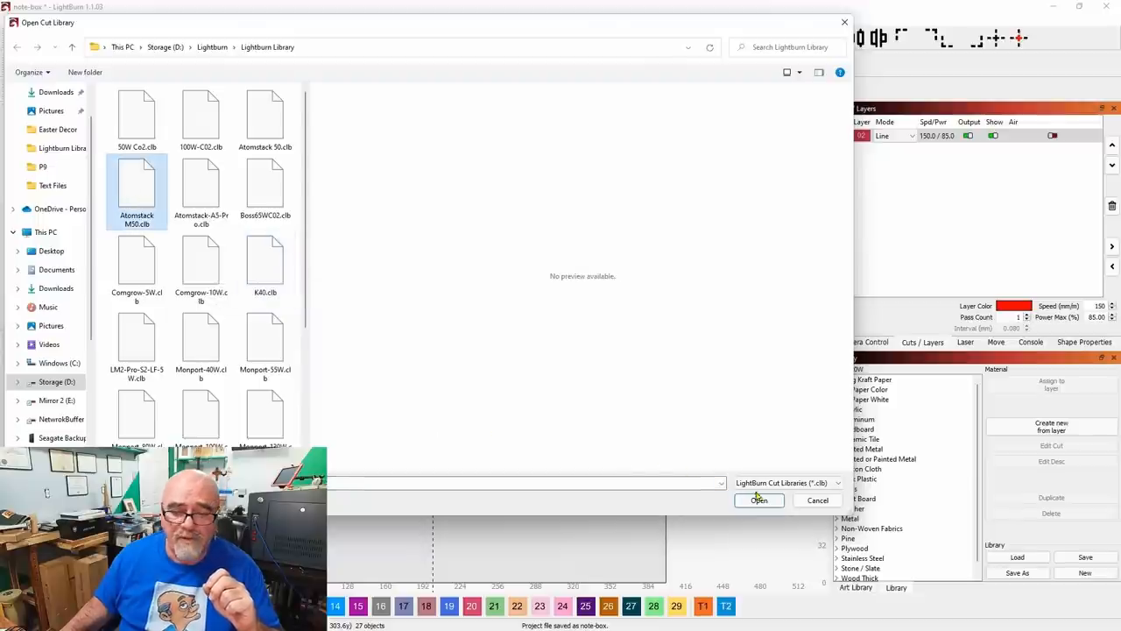
{"action": "left_click", "coordinate": [759, 501]}
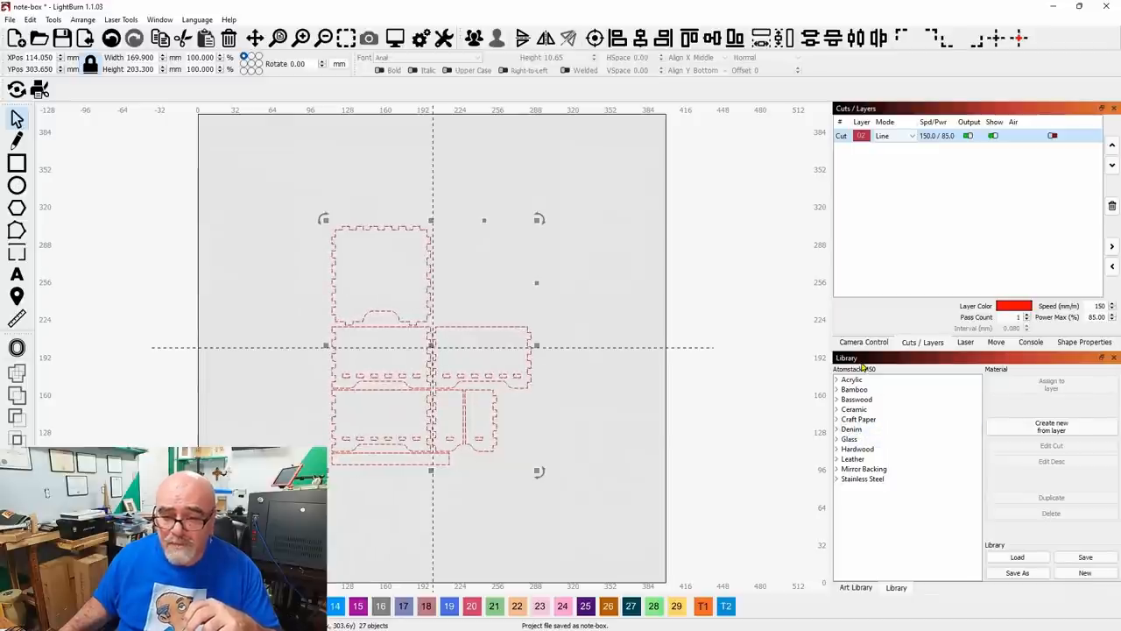
Assign the Basswood 2.50mm 1 Pass Cut library setting to the red layer
{"action": "left_click", "coordinate": [837, 400]}
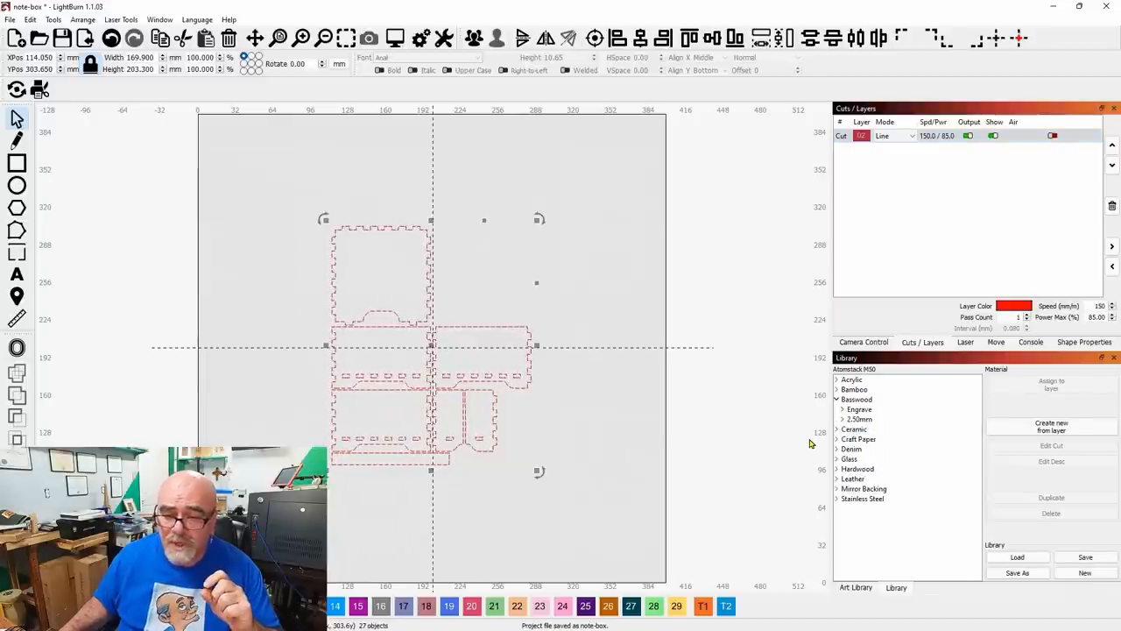
{"action": "left_click", "coordinate": [844, 418]}
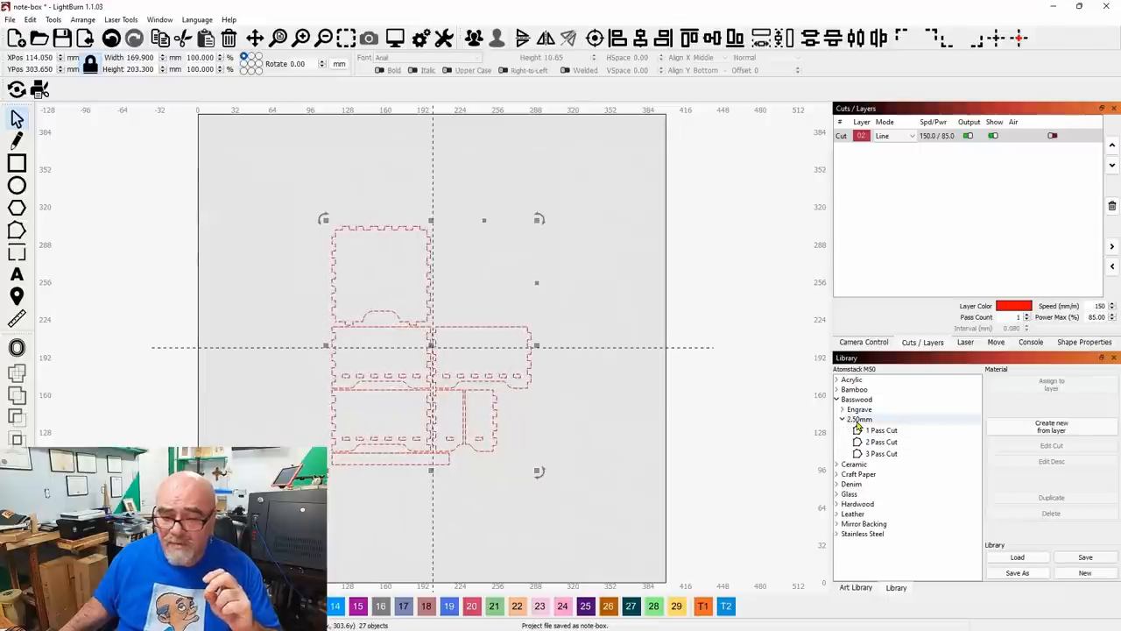
{"action": "left_click", "coordinate": [881, 431]}
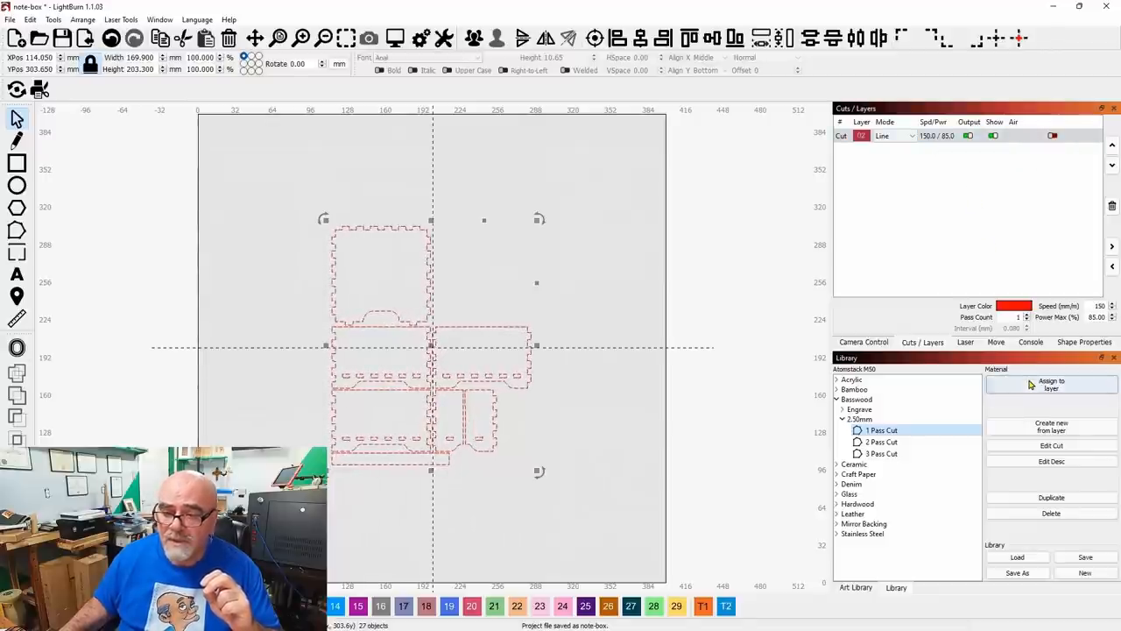
{"action": "left_click", "coordinate": [1052, 383]}
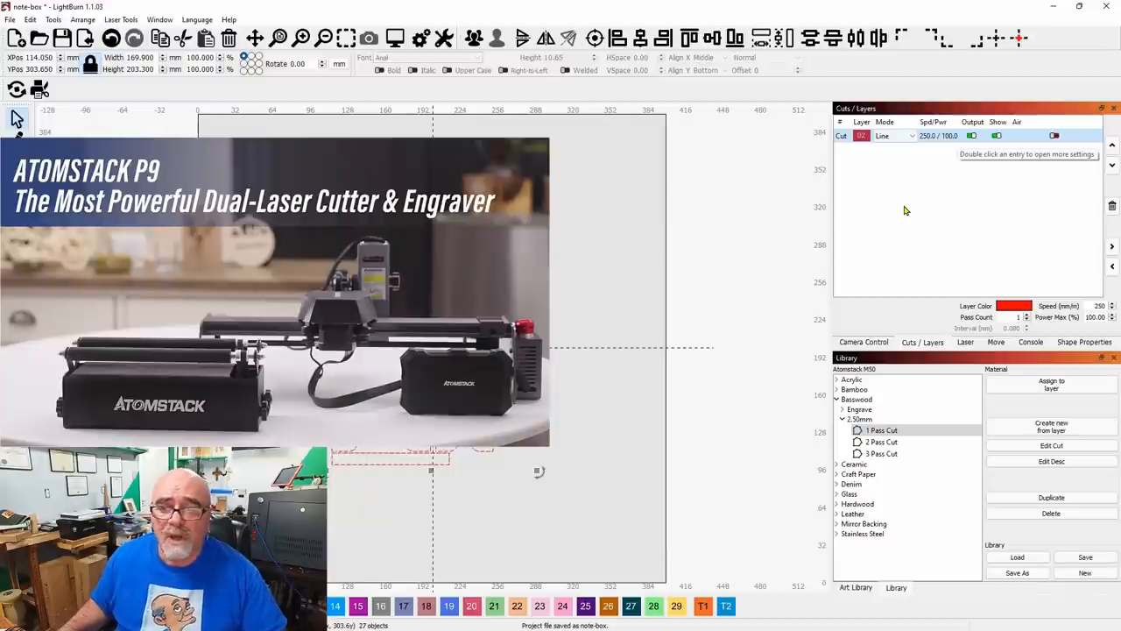
{"action": "mouse_move", "coordinate": [930, 154]}
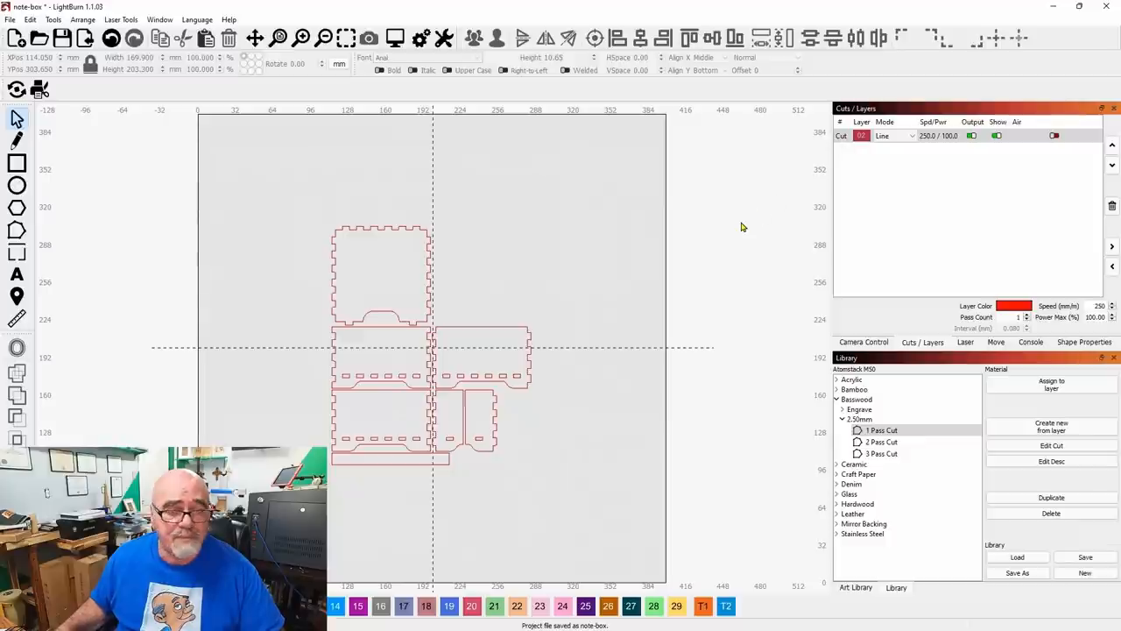
{"action": "mouse_move", "coordinate": [382, 347]}
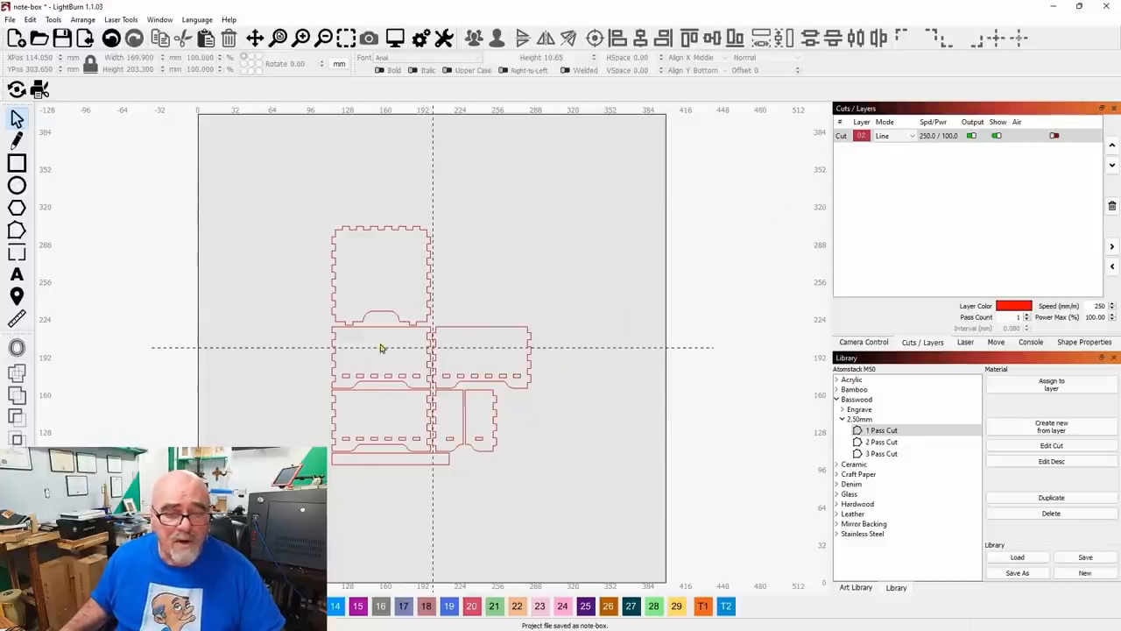
{"action": "mouse_move", "coordinate": [459, 350]}
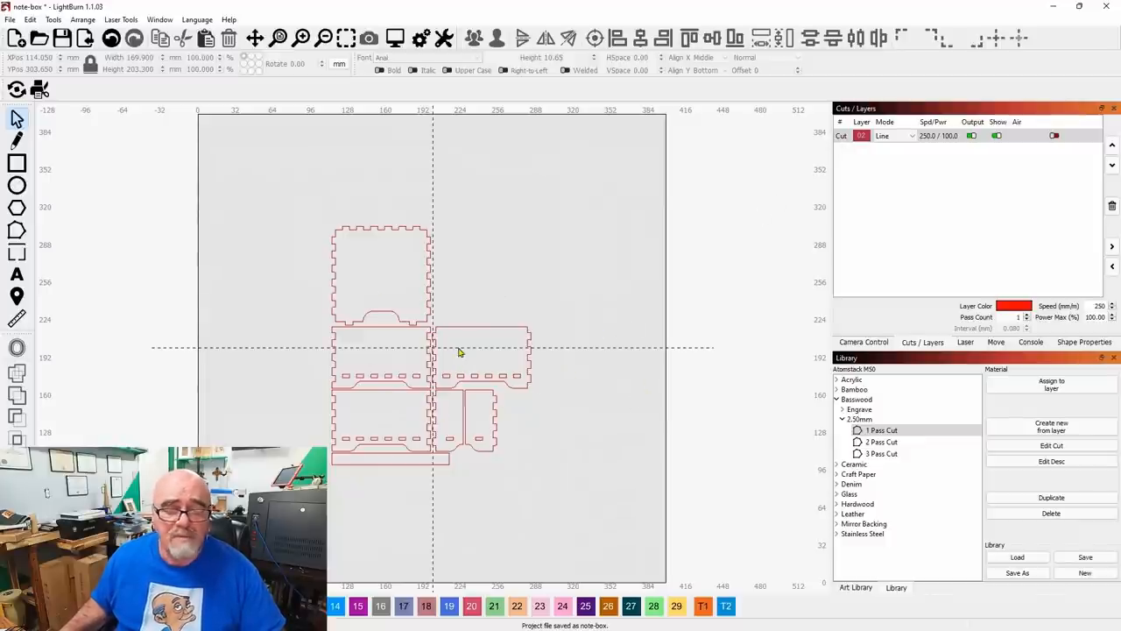
{"action": "mouse_move", "coordinate": [634, 332]}
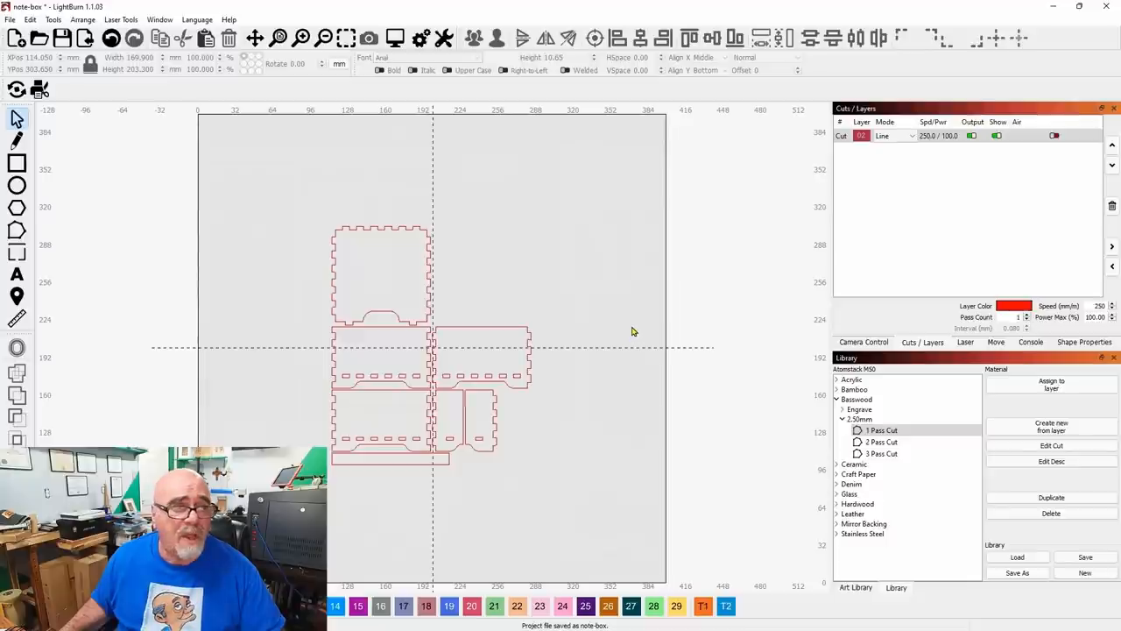
{"action": "mouse_move", "coordinate": [16, 24]}
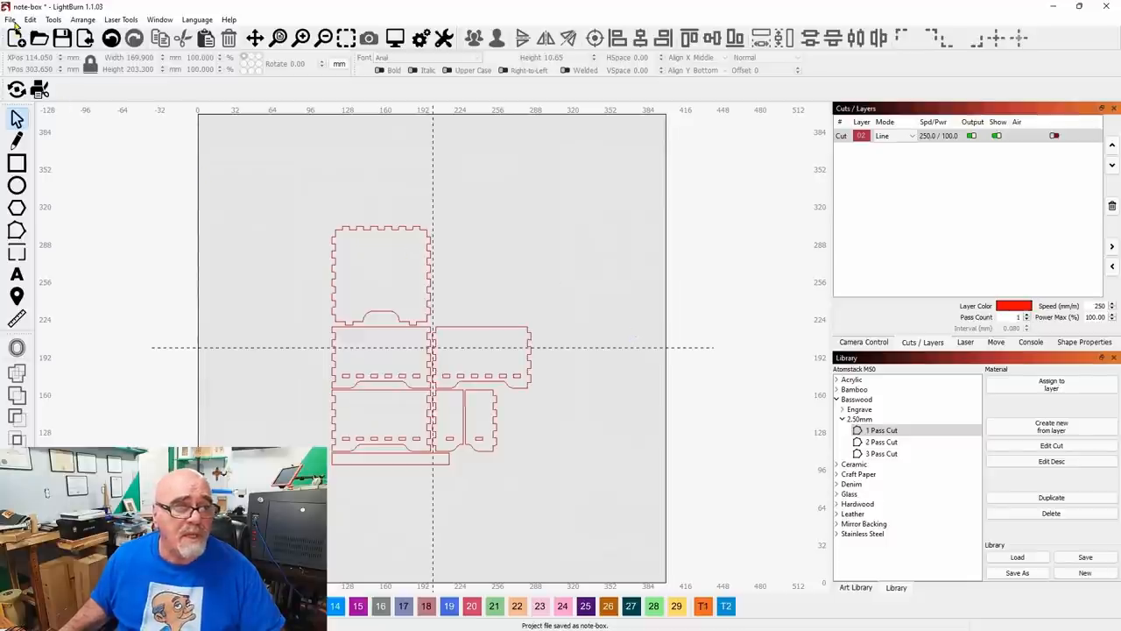
{"action": "mouse_move", "coordinate": [420, 269]}
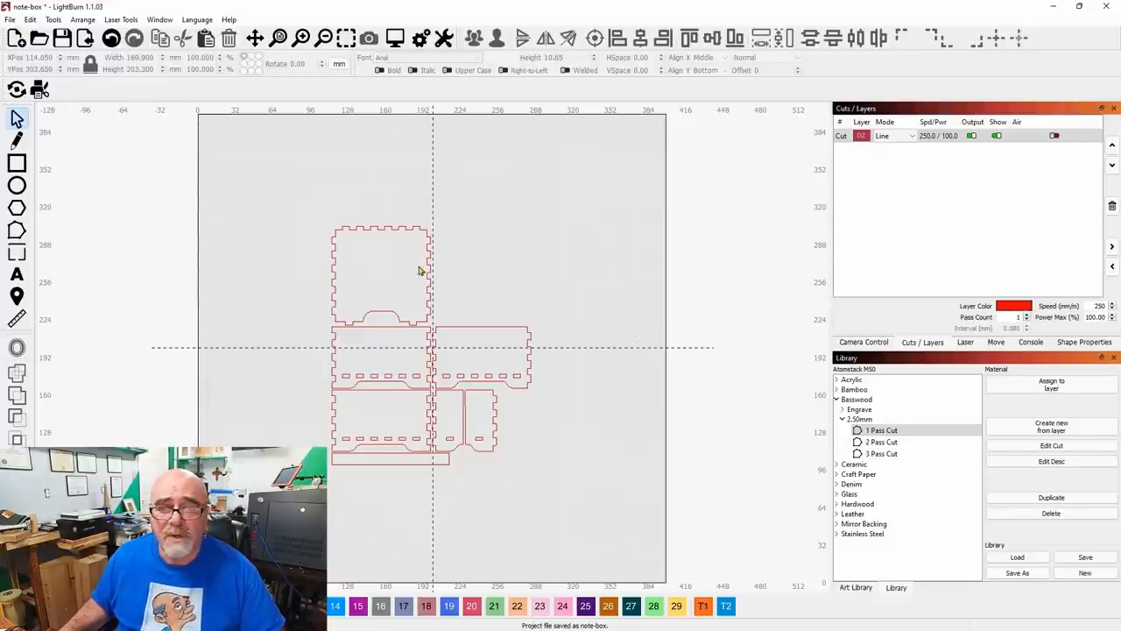
{"action": "mouse_move", "coordinate": [641, 291]}
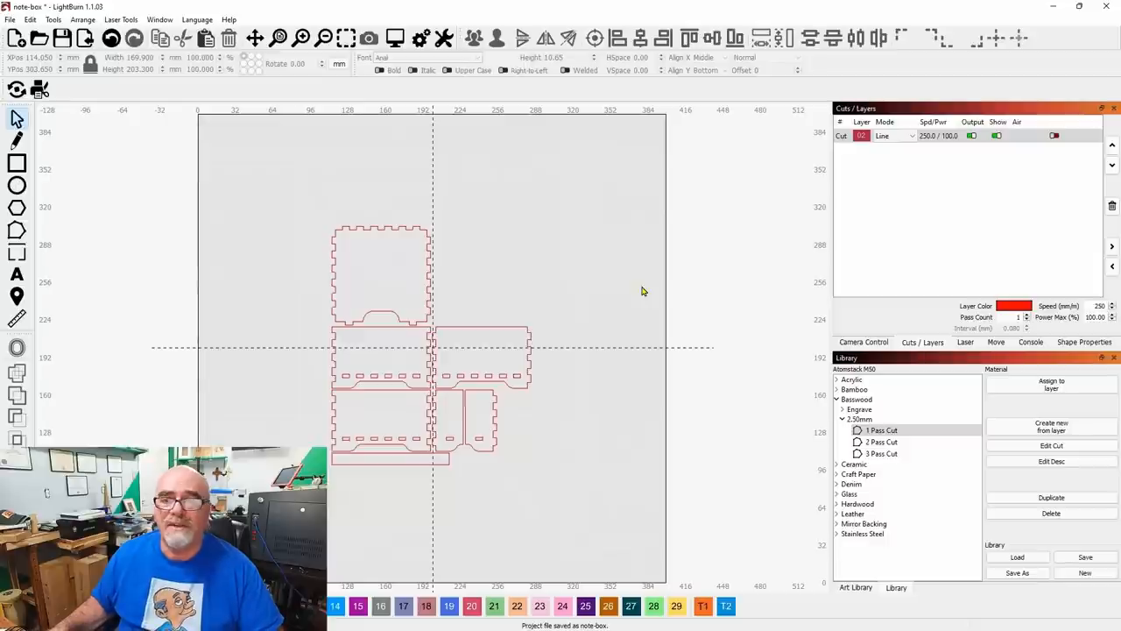